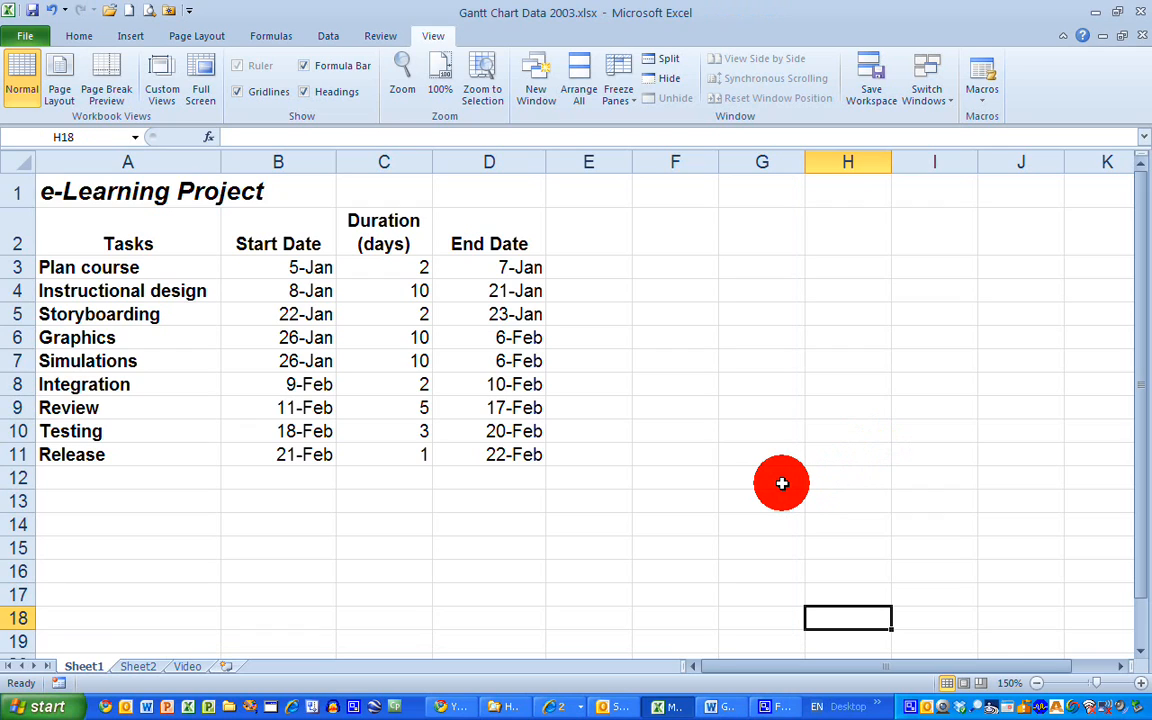
{"action": "mouse_move", "coordinate": [436, 160]}
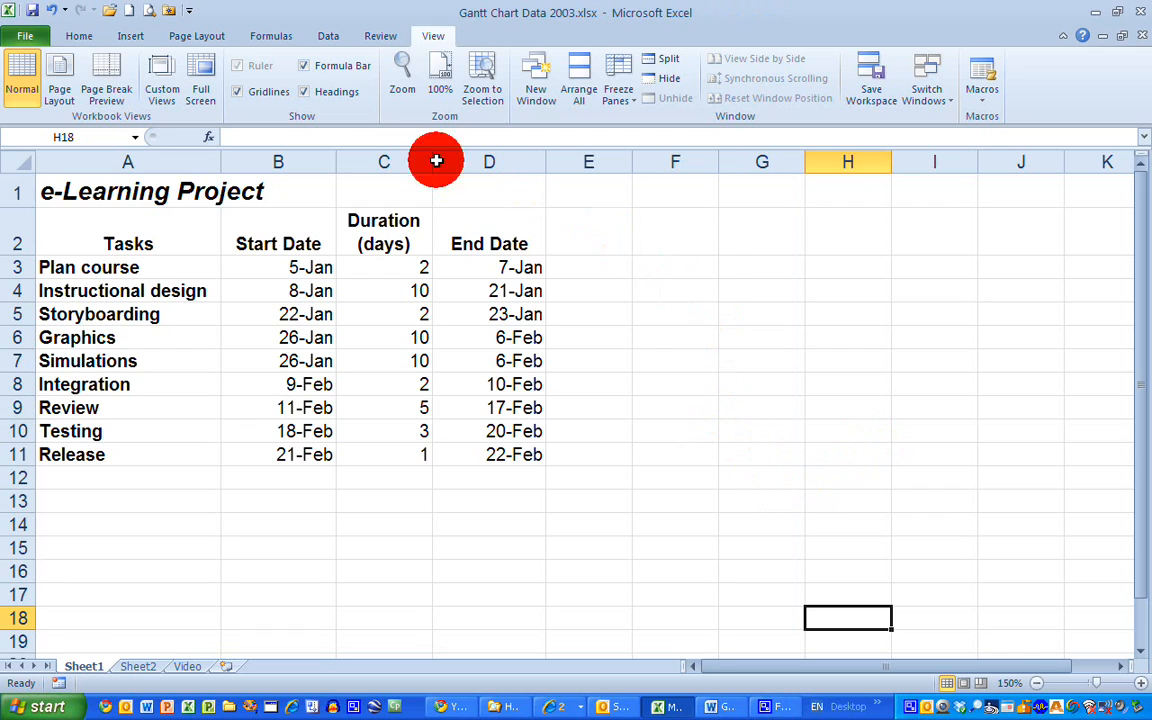
- Show the bar chart type gallery from the Insert ribbon
{"action": "left_click", "coordinate": [130, 36]}
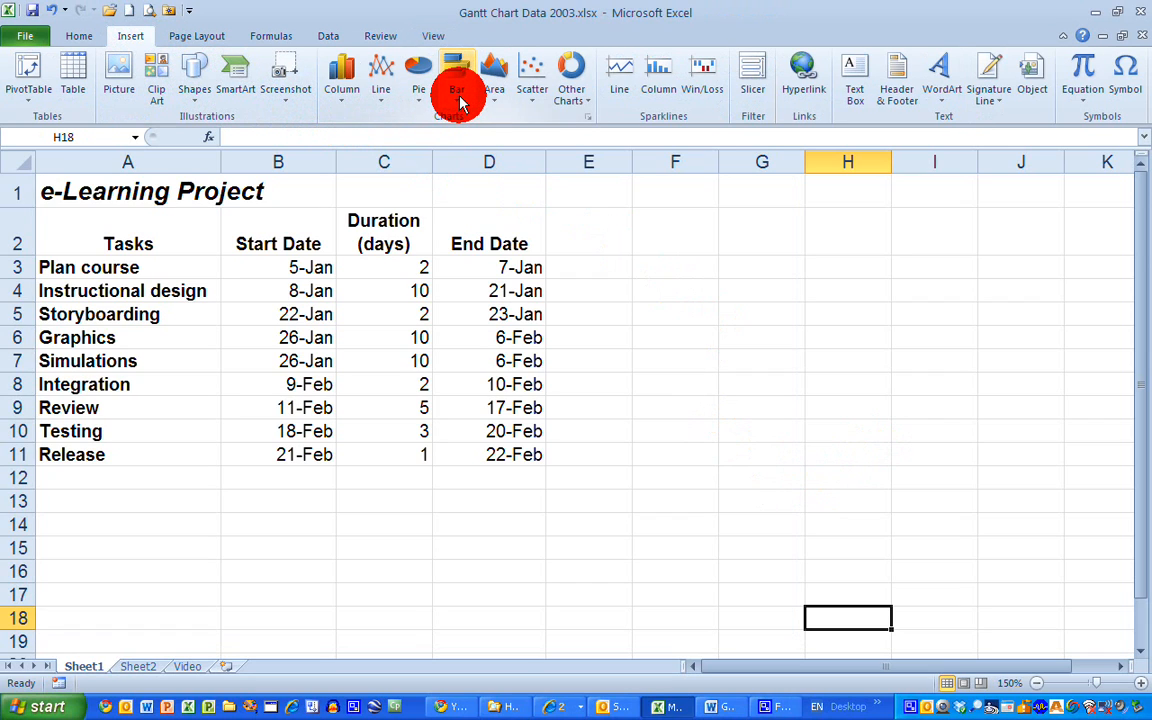
{"action": "mouse_move", "coordinate": [456, 76]}
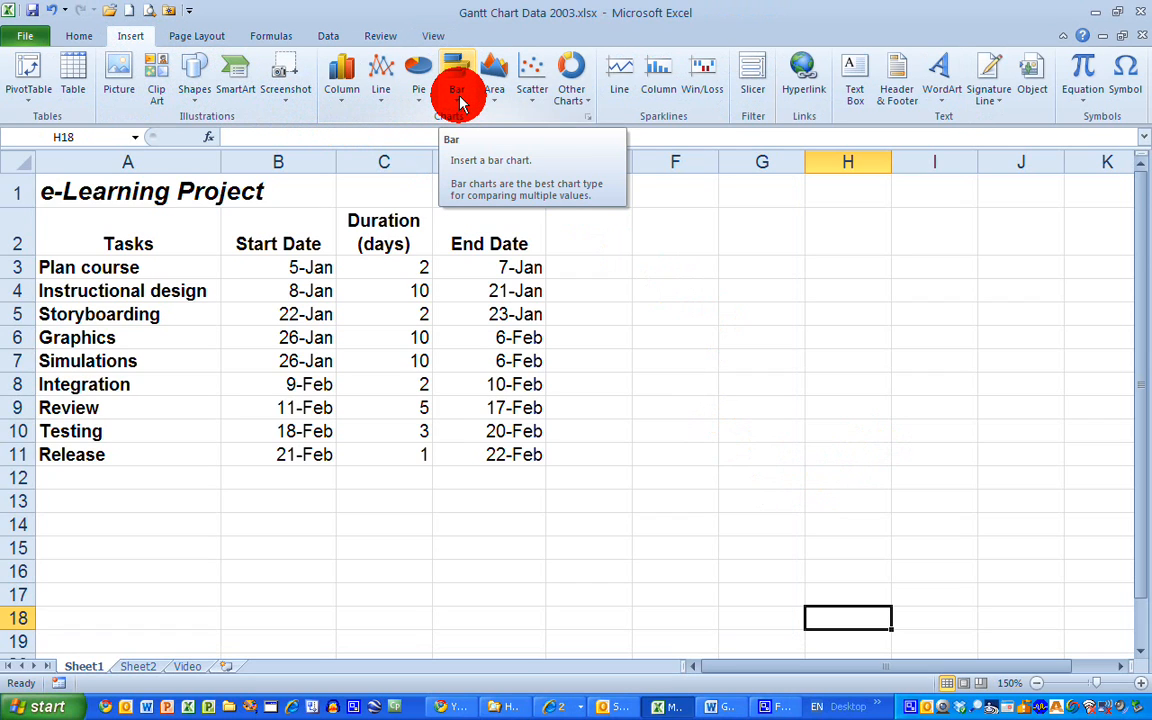
{"action": "left_click", "coordinate": [456, 76]}
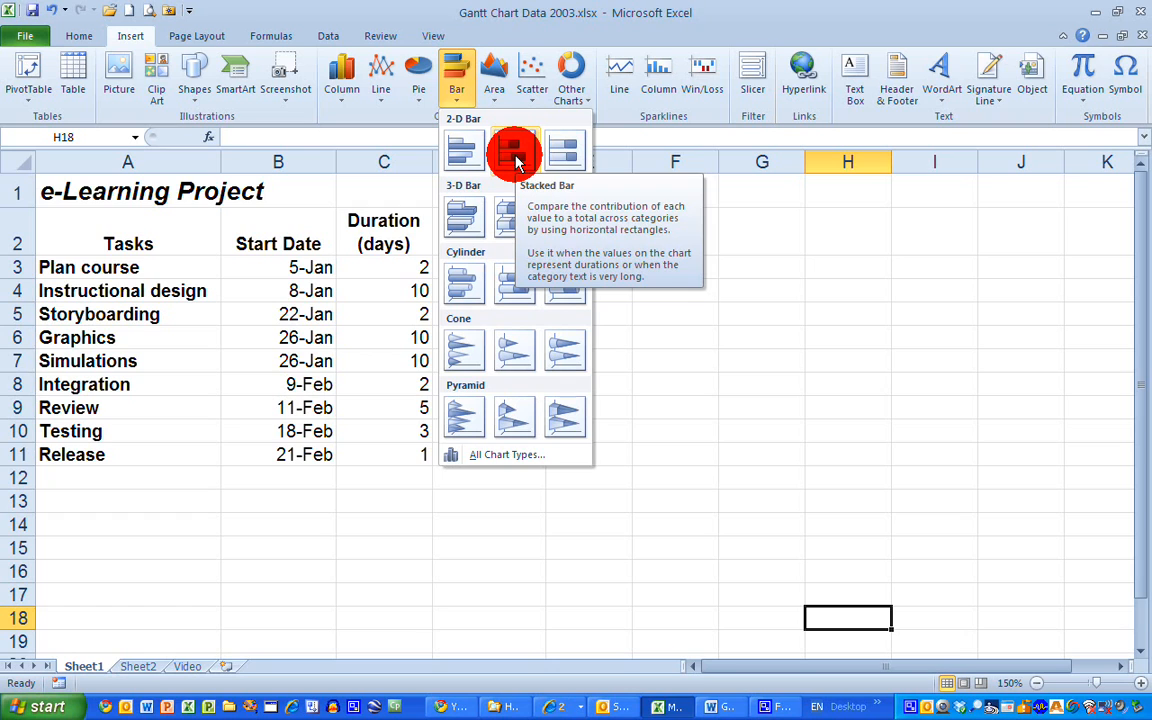
- Insert a blank 2-D Stacked Bar chart and position it next to the task table
{"action": "left_click", "coordinate": [512, 152]}
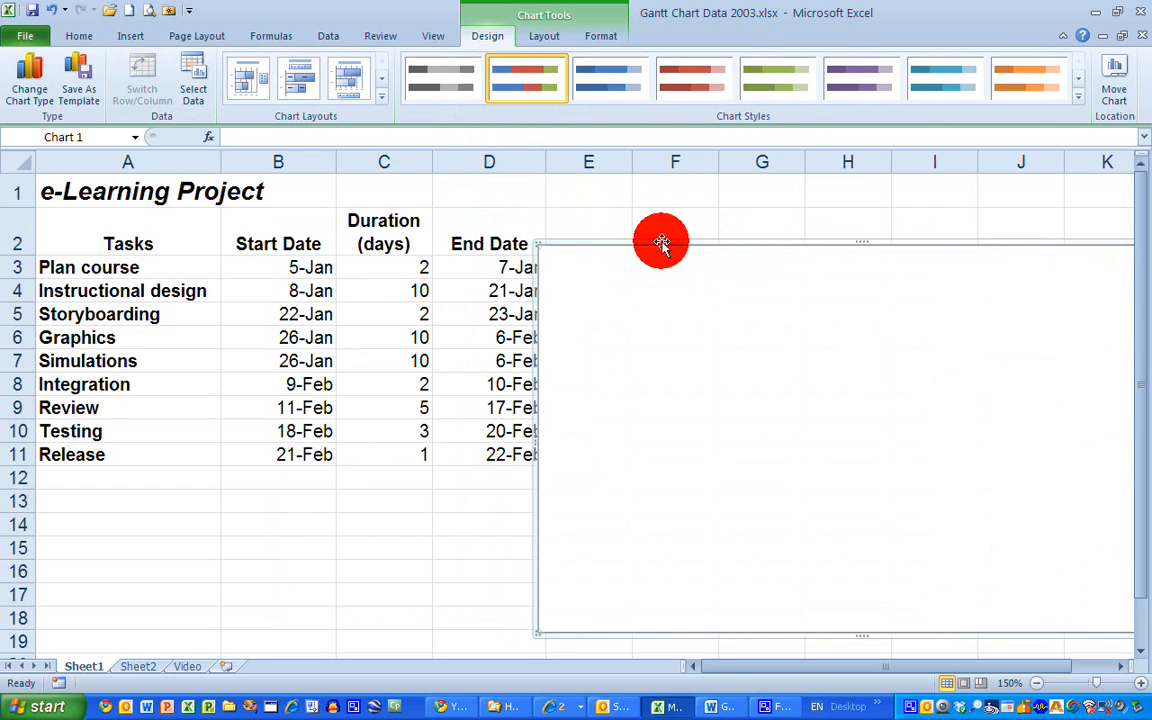
{"action": "left_click_drag", "start_coordinate": [660, 240], "coordinate": [630, 356]}
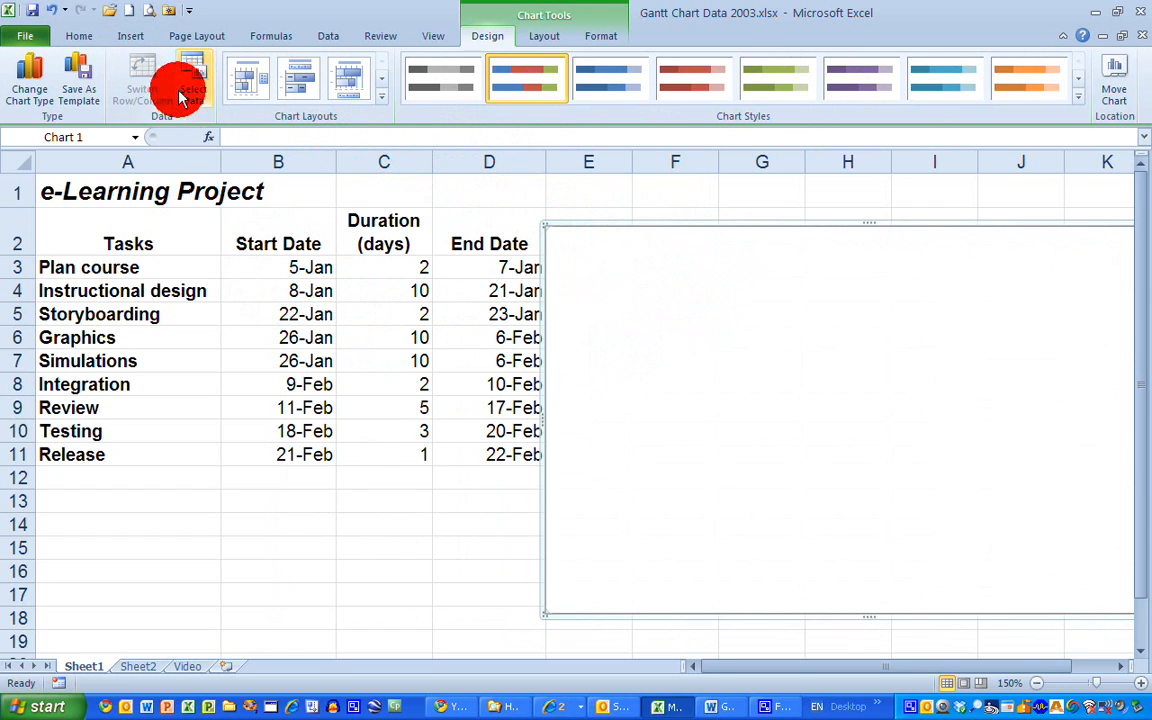
{"action": "mouse_move", "coordinate": [192, 82]}
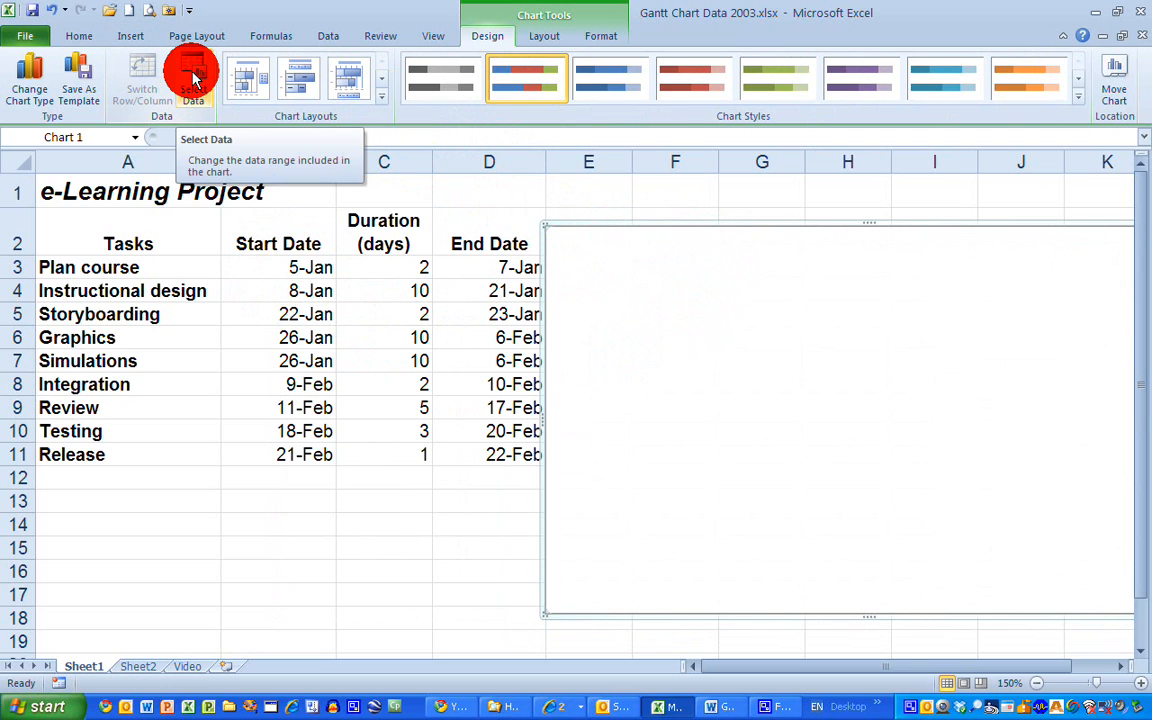
- Add a series named 'Start Date' using the start dates in B3:B11 as values
{"action": "left_click", "coordinate": [192, 76]}
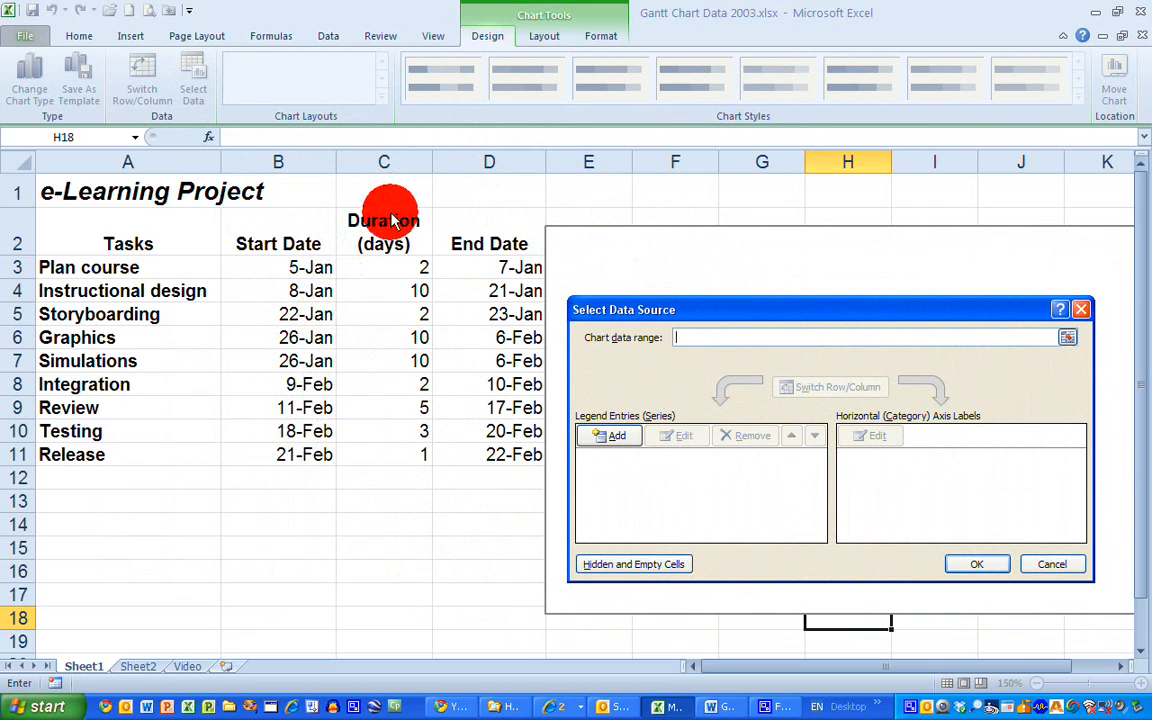
{"action": "mouse_move", "coordinate": [556, 460]}
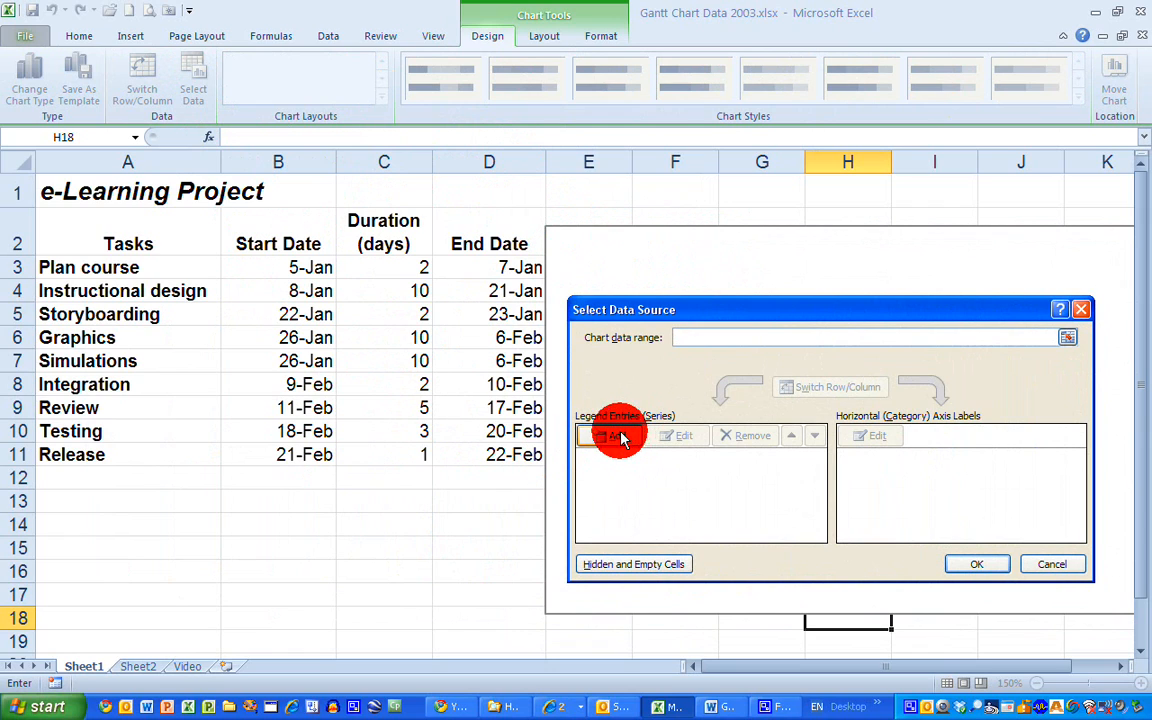
{"action": "left_click", "coordinate": [604, 436]}
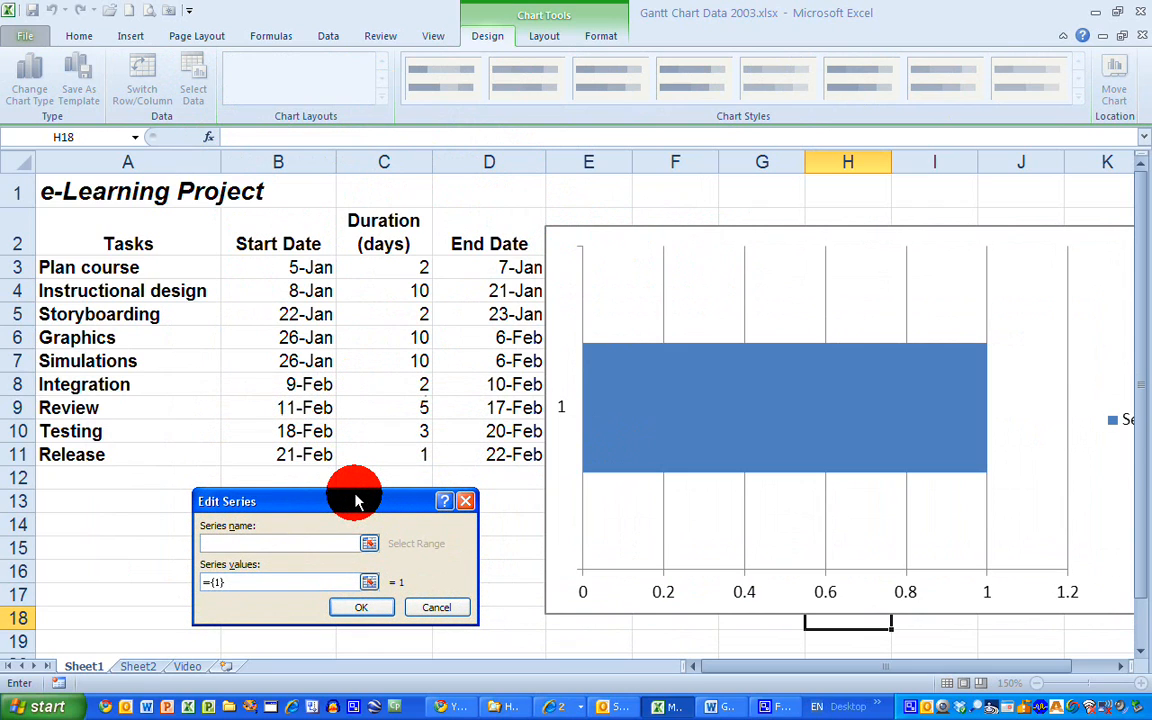
{"action": "type", "text": "Start Dtae"}
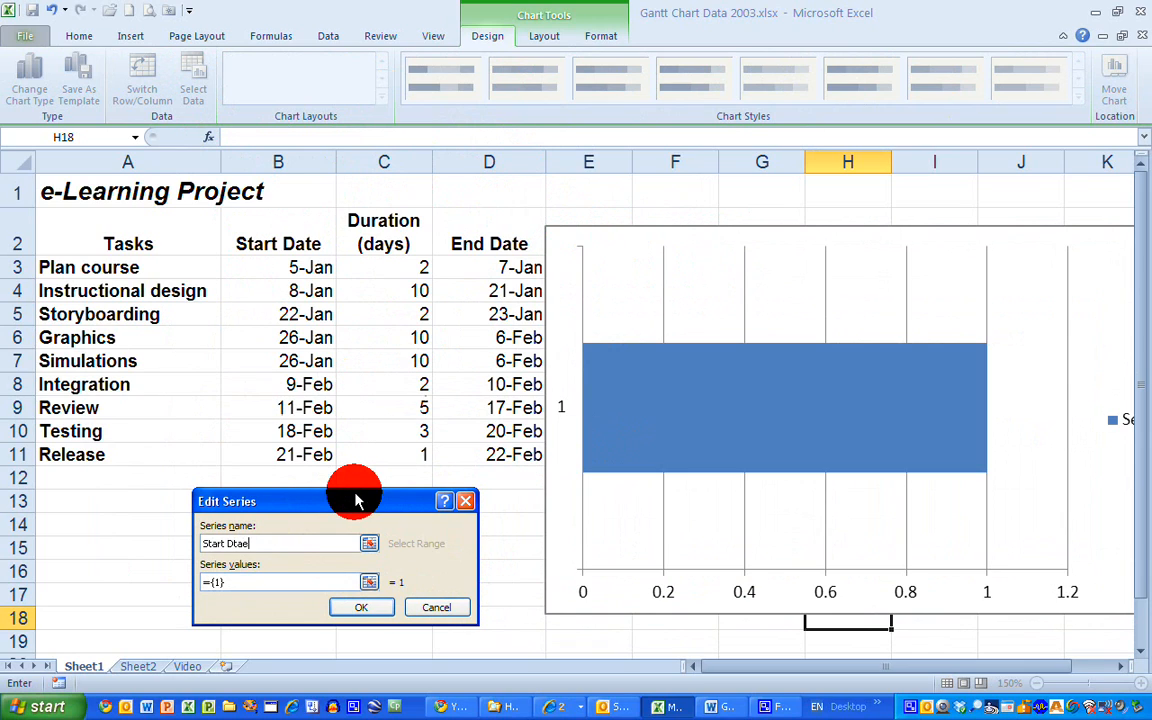
{"action": "type", "text": "Start Date"}
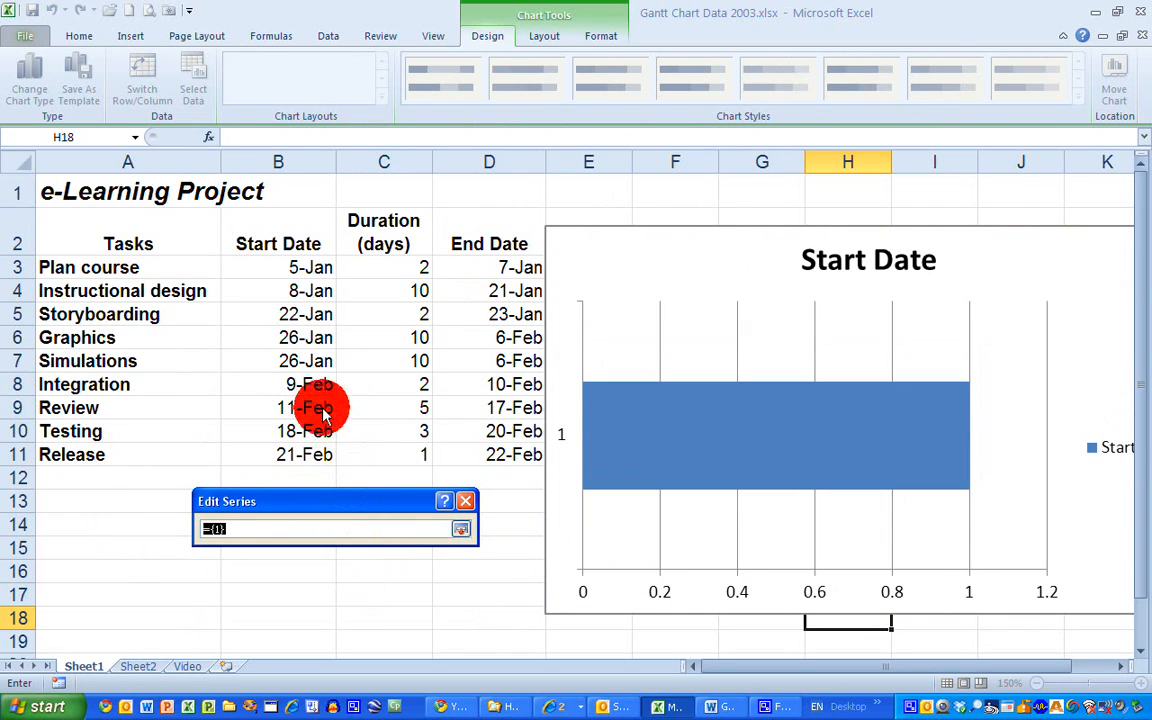
{"action": "left_click_drag", "start_coordinate": [278, 268], "coordinate": [304, 454]}
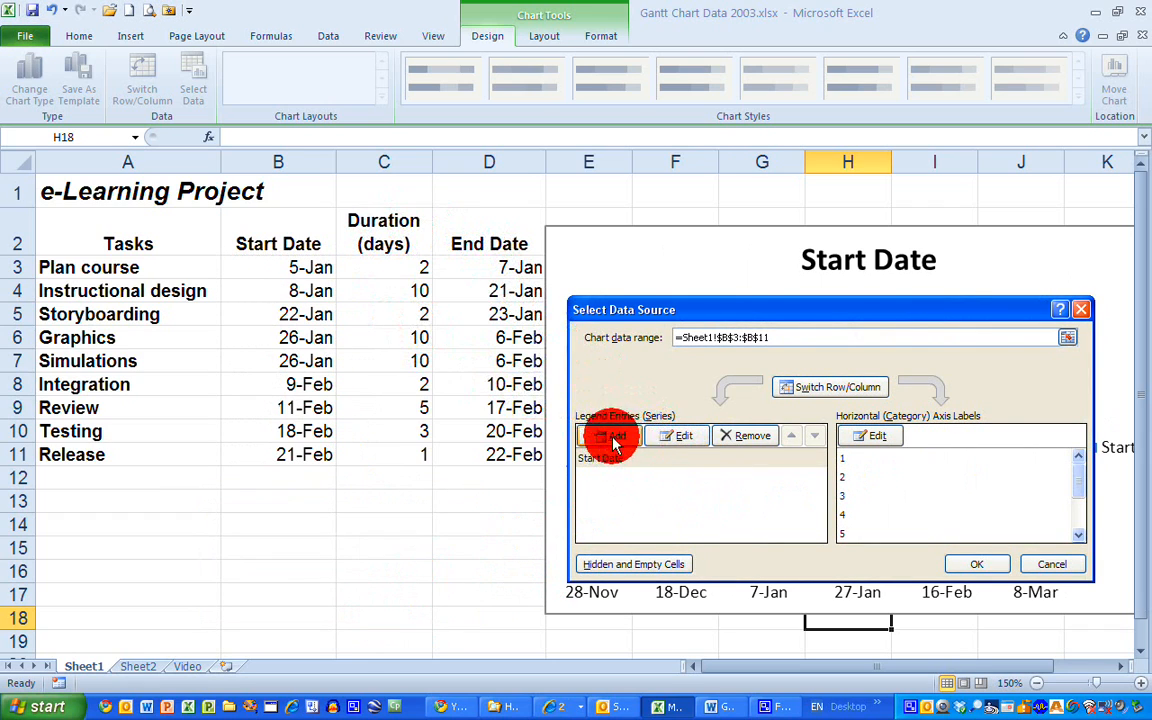
- Add a 'Duration' series from C3:C11 and move the dialog aside to see the stacked bars
{"action": "left_click", "coordinate": [608, 436]}
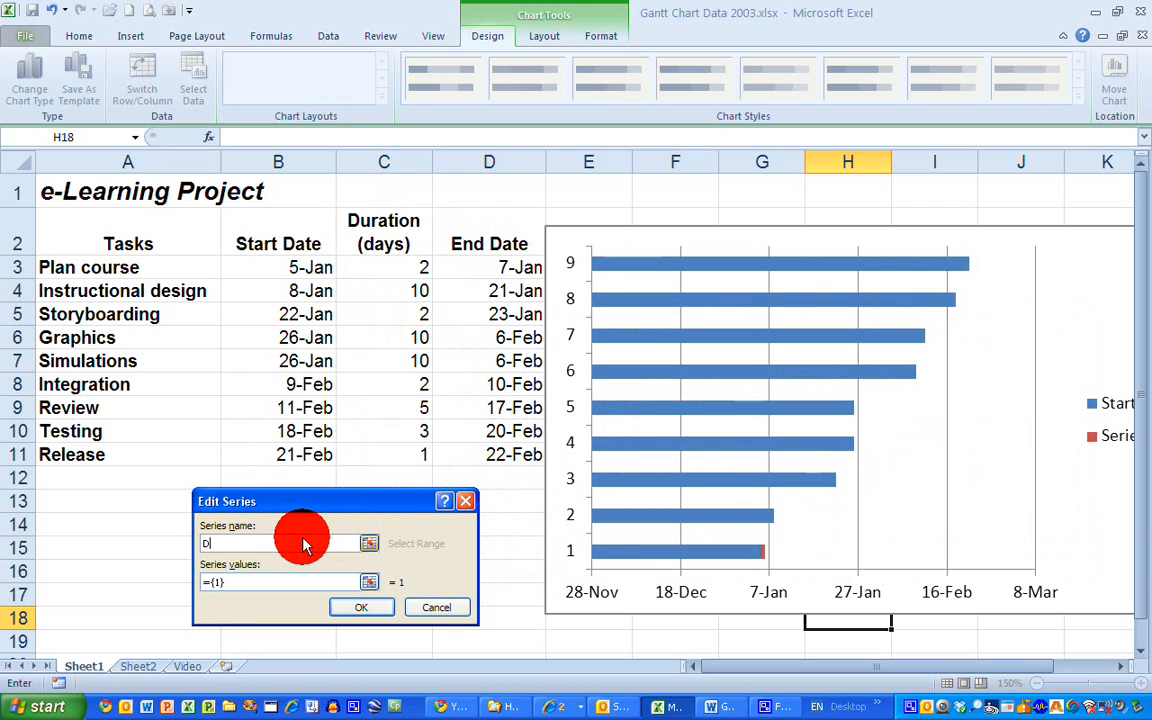
{"action": "type", "text": "uration"}
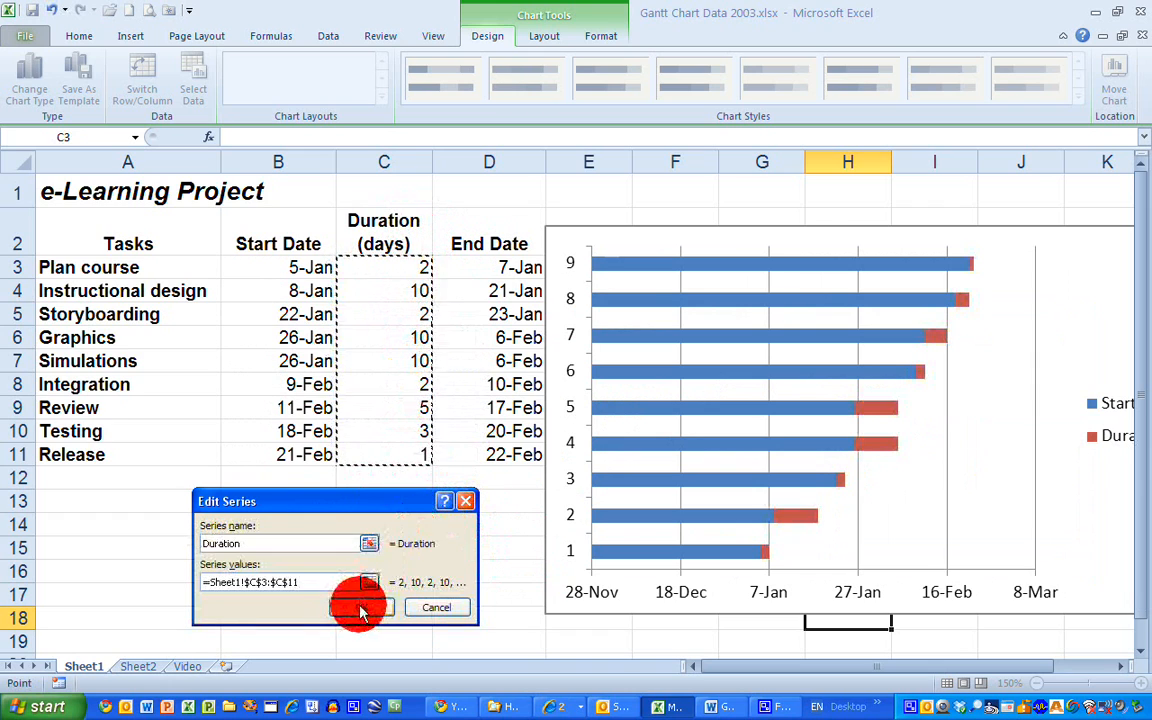
{"action": "left_click", "coordinate": [360, 608]}
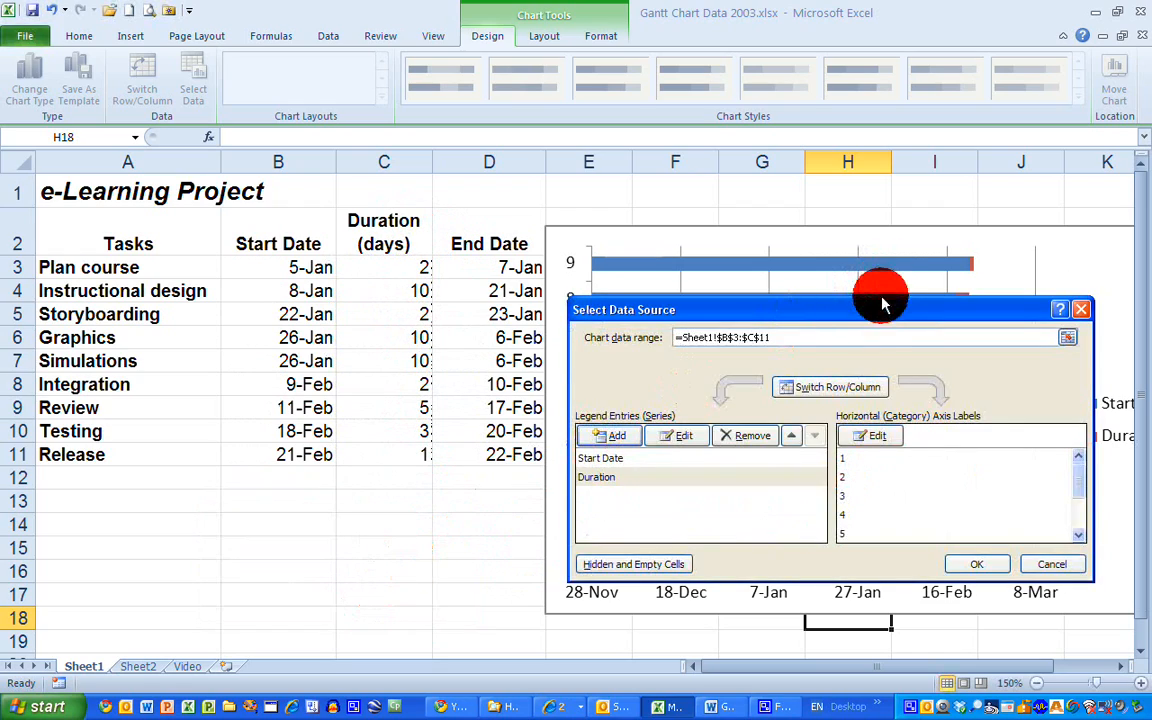
{"action": "left_click_drag", "start_coordinate": [880, 296], "coordinate": [348, 398]}
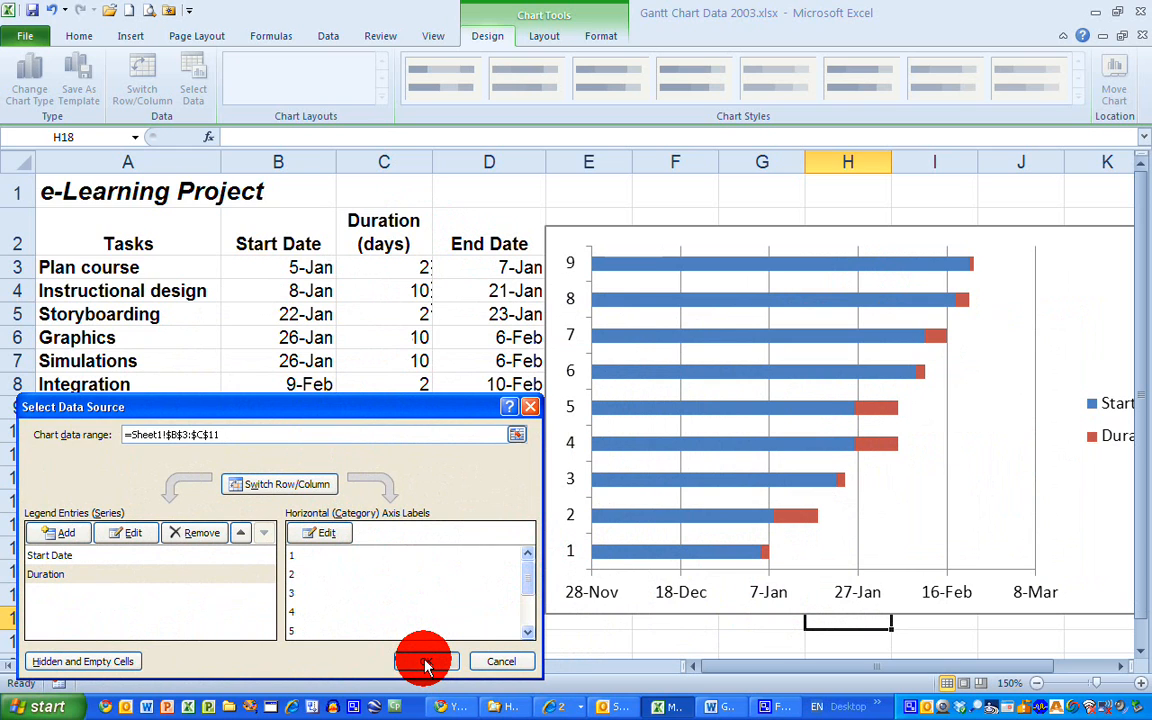
- Confirm the Select Data Source dialog so both series appear in the chart
{"action": "left_click", "coordinate": [424, 660]}
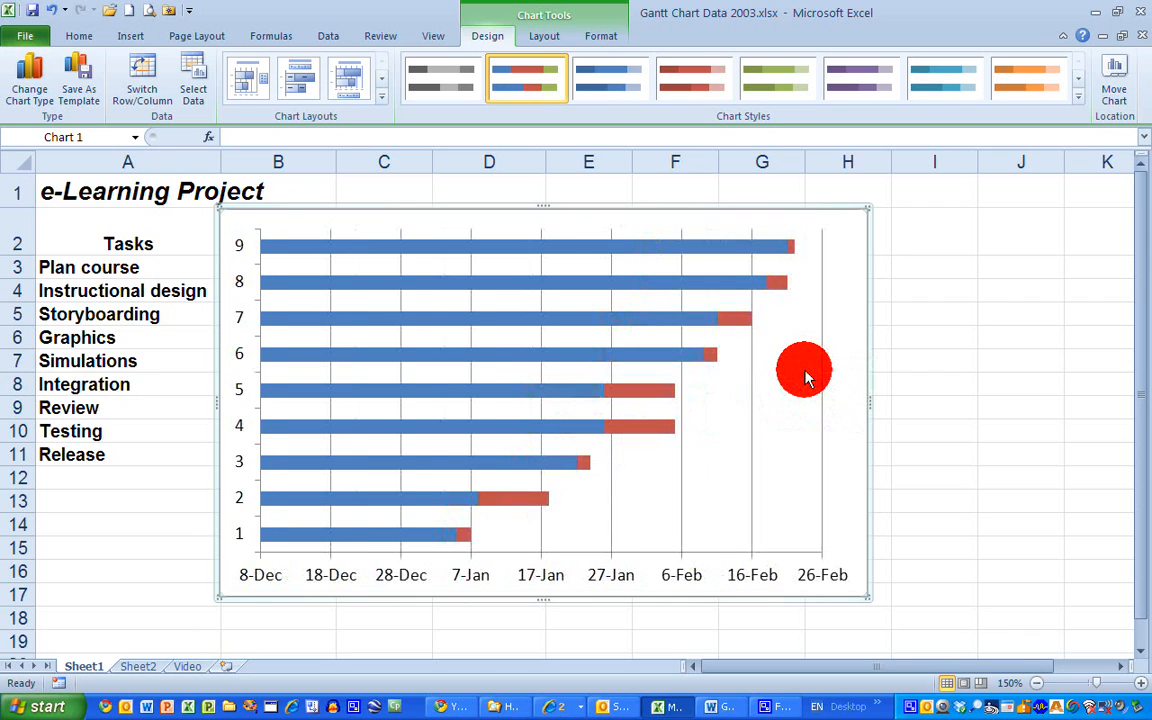
{"action": "mouse_move", "coordinate": [676, 248]}
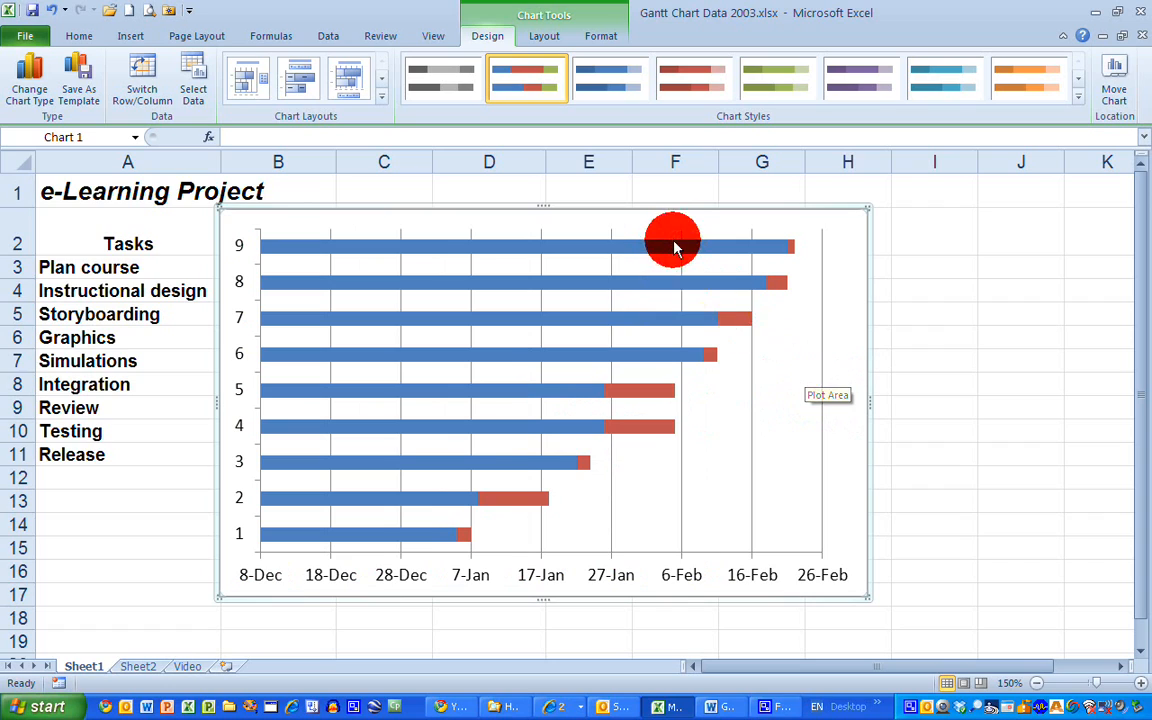
{"action": "mouse_move", "coordinate": [384, 316]}
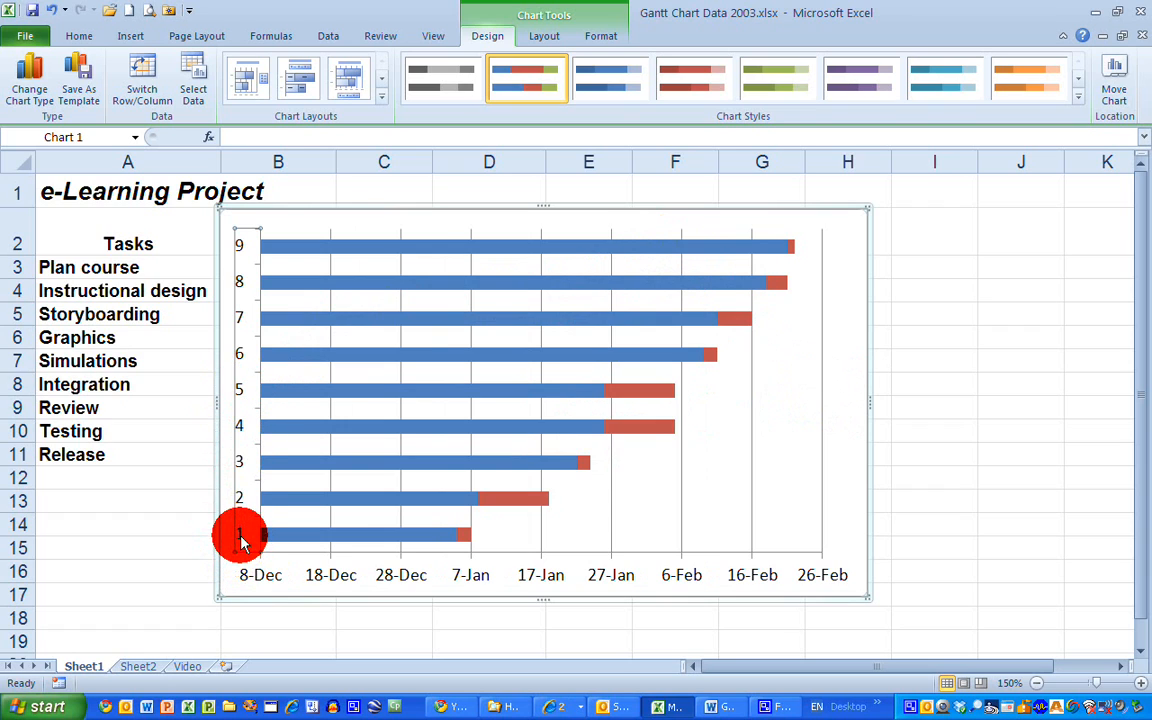
{"action": "mouse_move", "coordinate": [218, 278]}
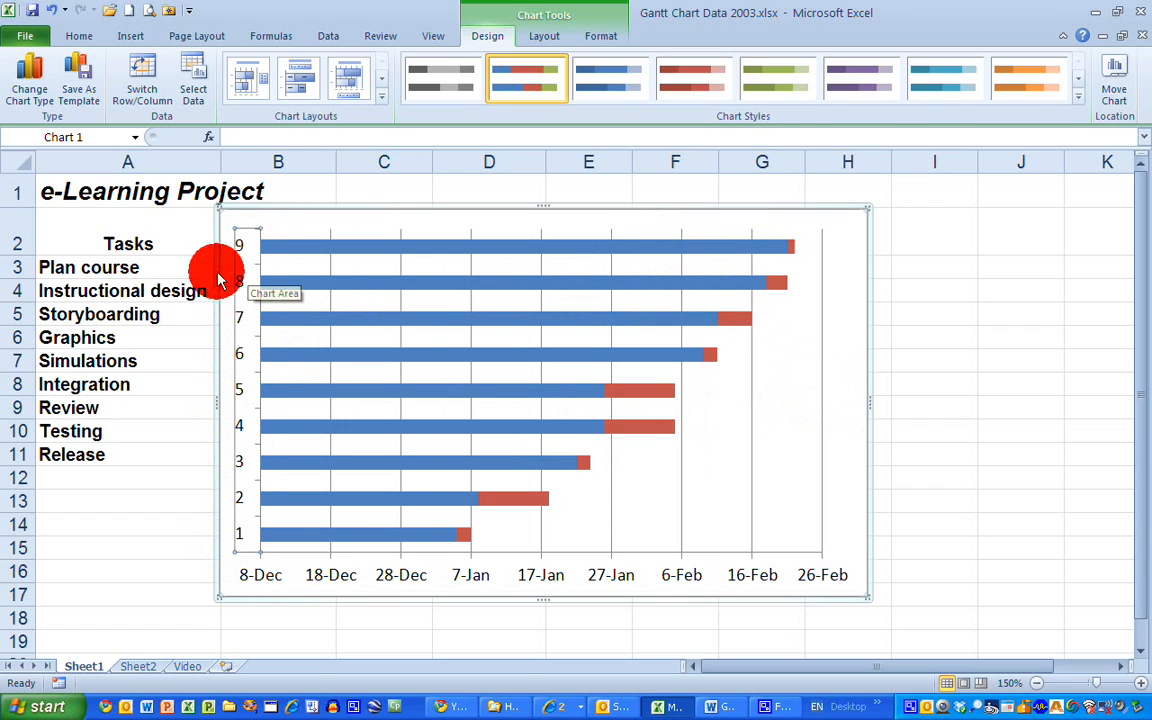
{"action": "mouse_move", "coordinate": [264, 360]}
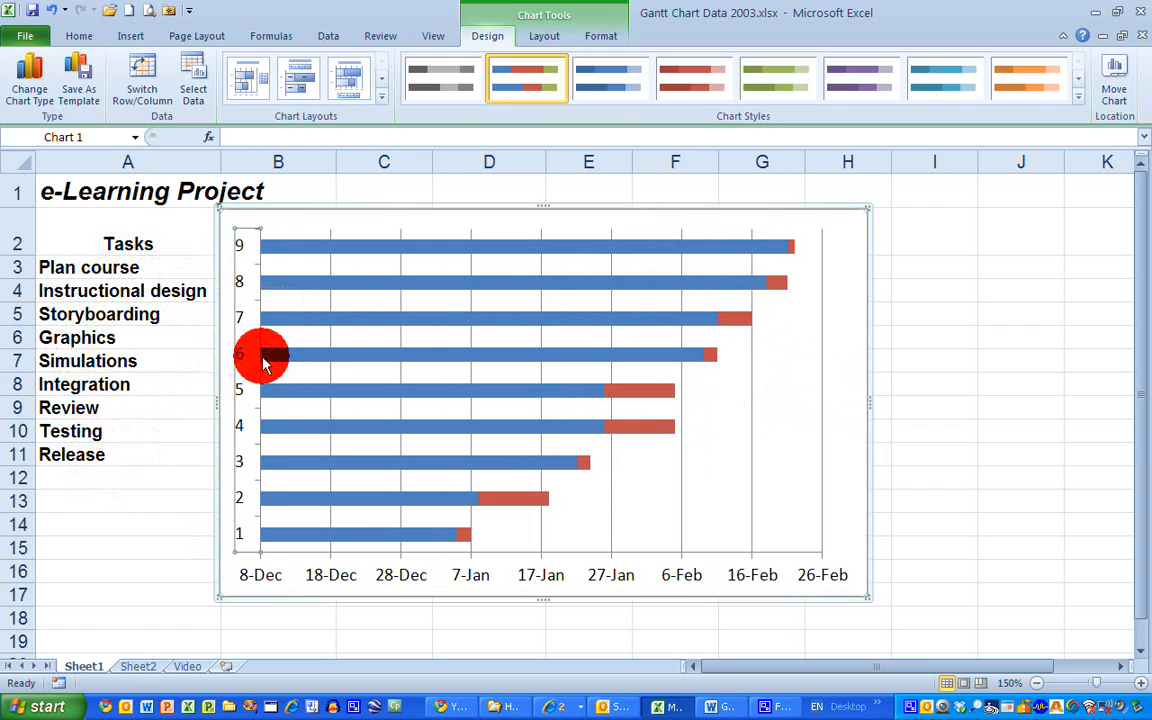
{"action": "mouse_move", "coordinate": [244, 356]}
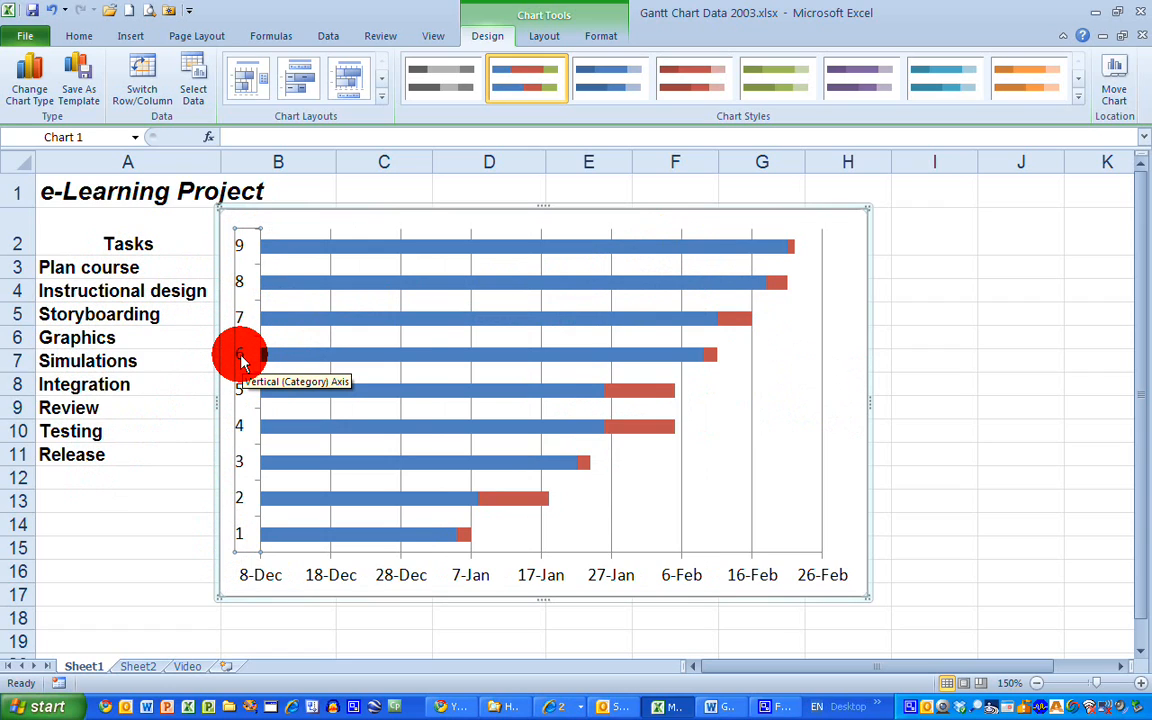
- Set the Start Date series' category labels to the task names in A3:A11
{"action": "right_click", "coordinate": [240, 356]}
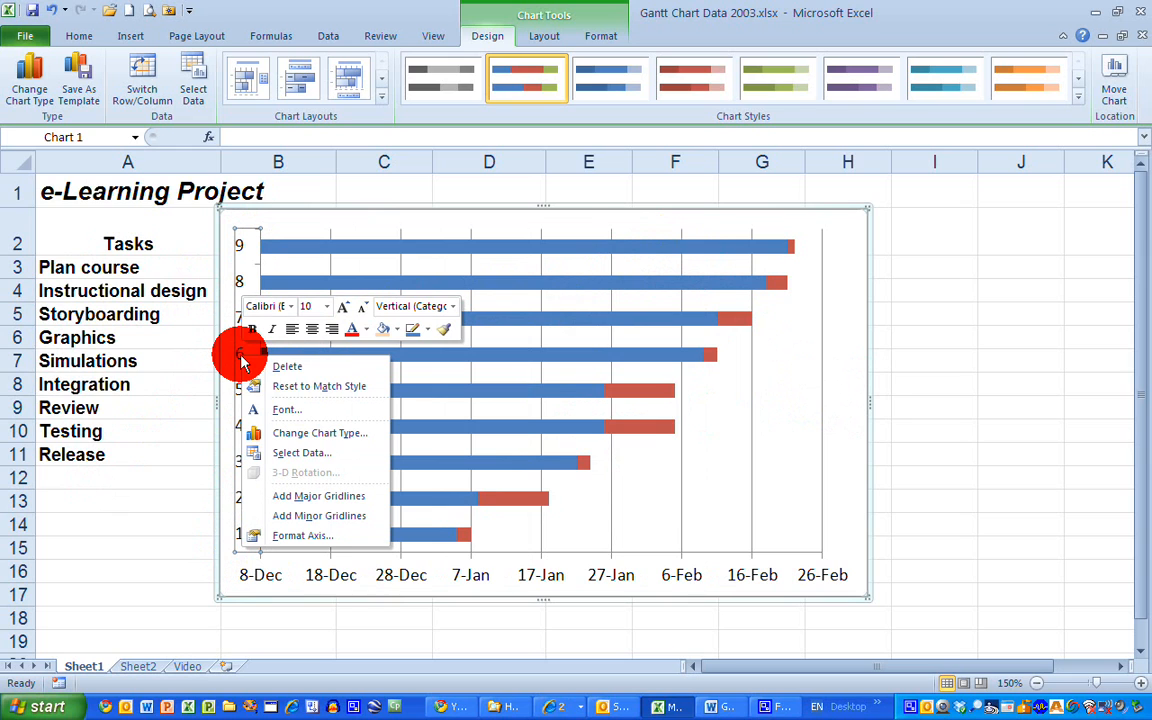
{"action": "left_click", "coordinate": [300, 452]}
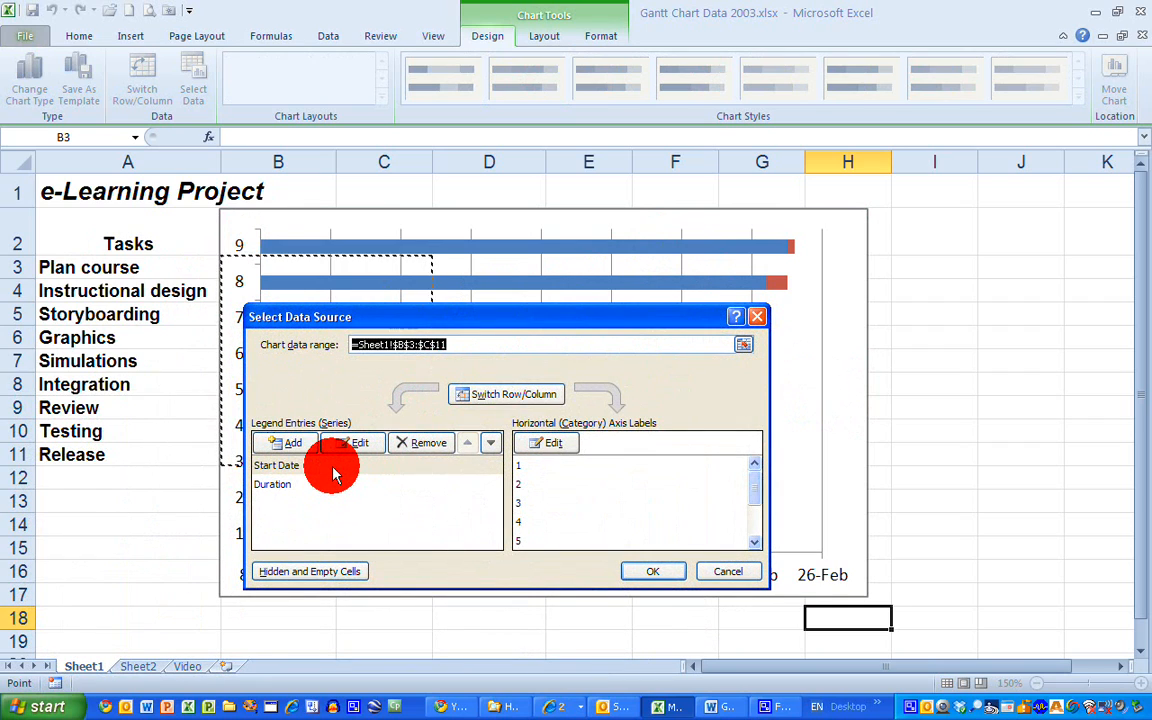
{"action": "left_click", "coordinate": [276, 464]}
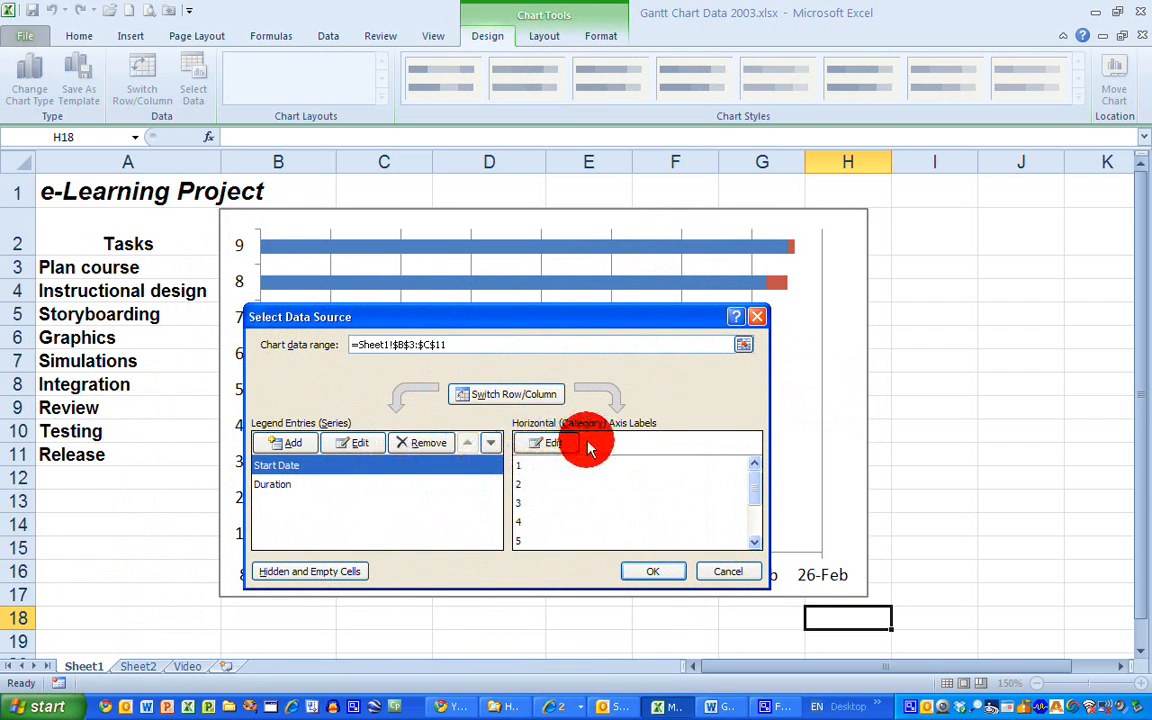
{"action": "left_click", "coordinate": [550, 442]}
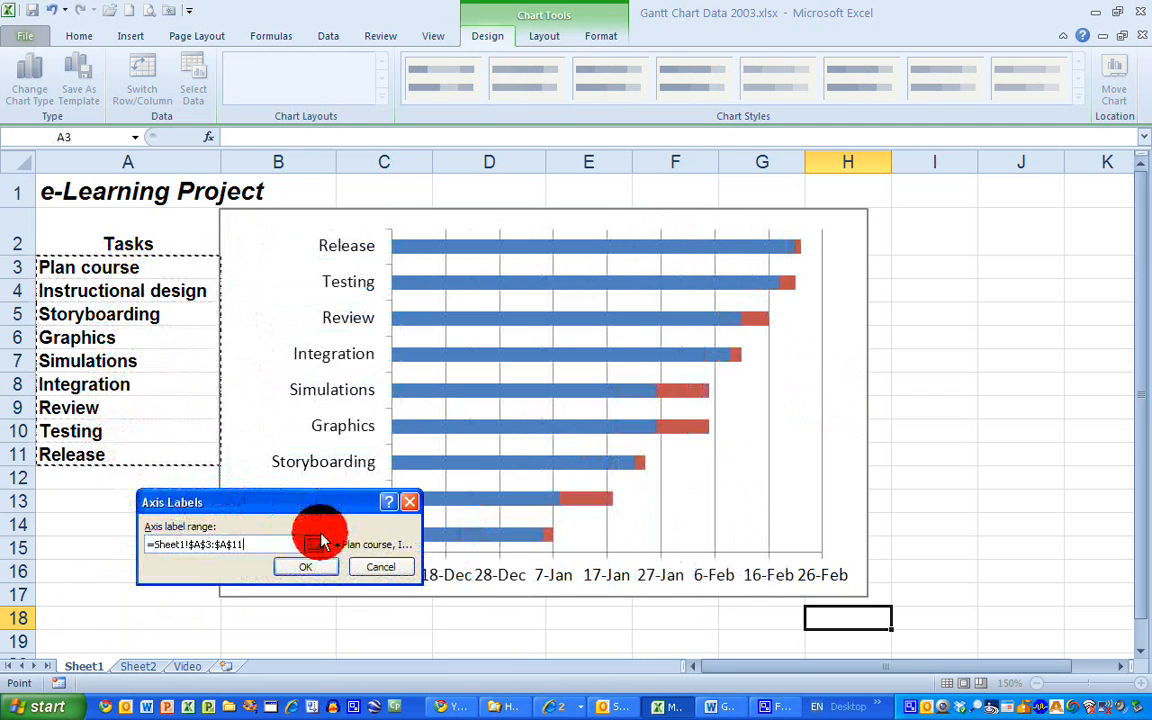
{"action": "left_click", "coordinate": [306, 566]}
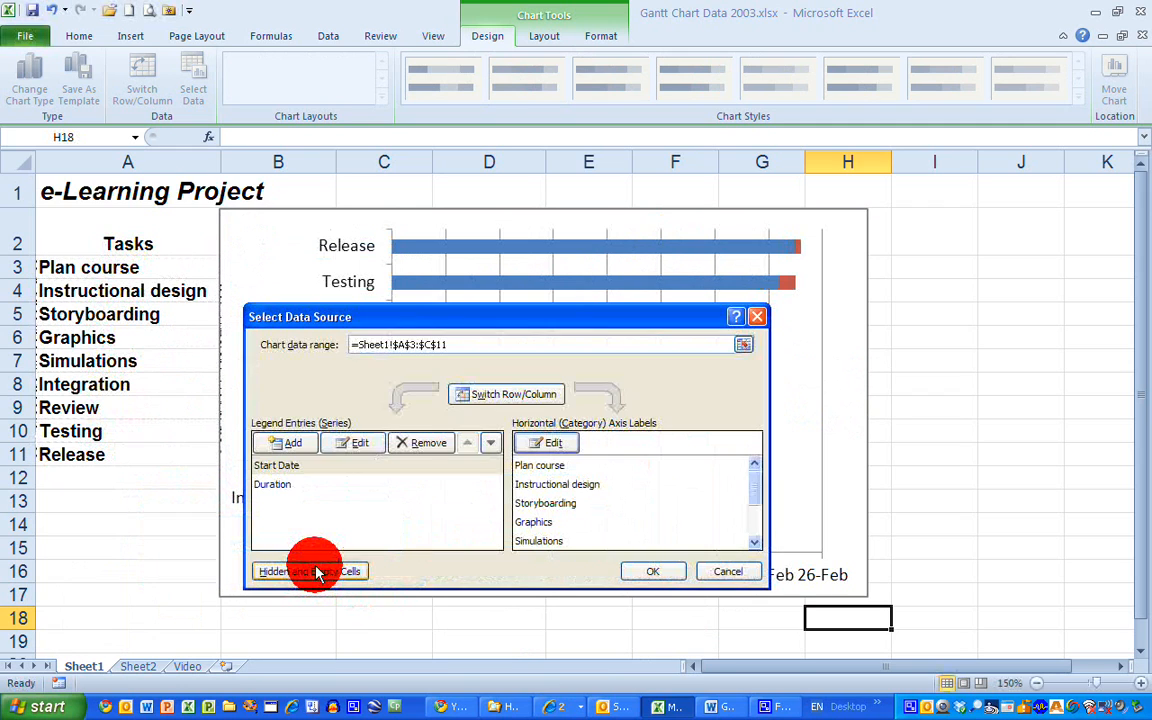
{"action": "left_click", "coordinate": [652, 572]}
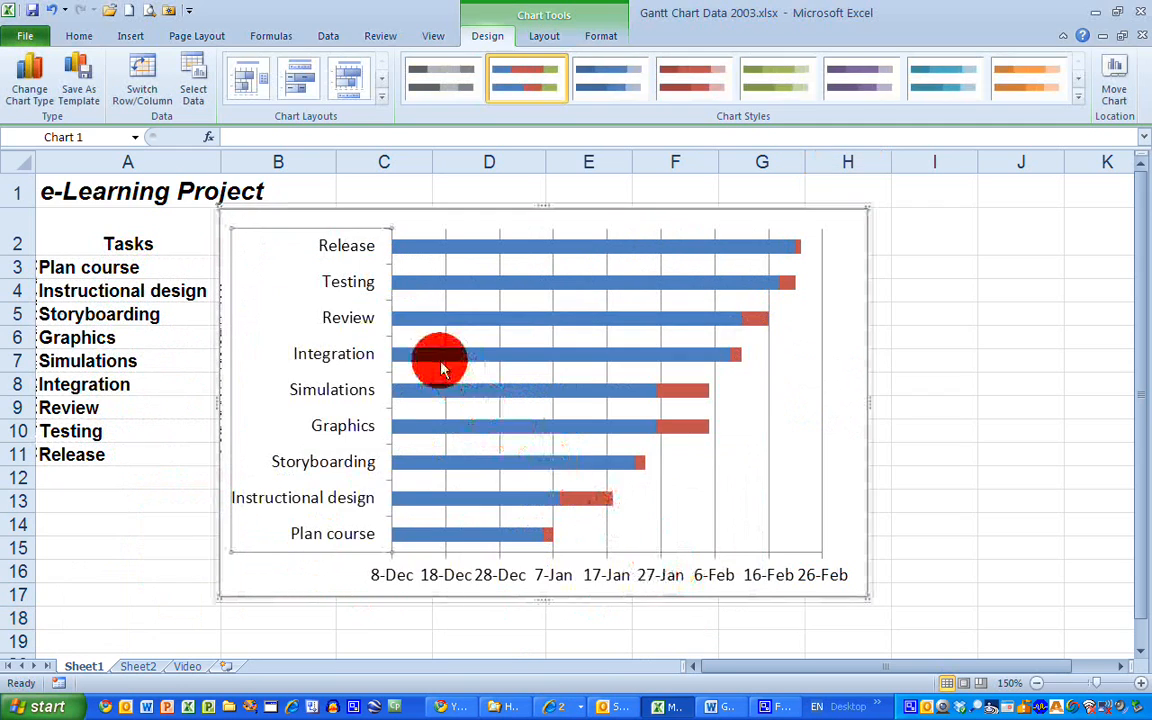
{"action": "mouse_move", "coordinate": [316, 532]}
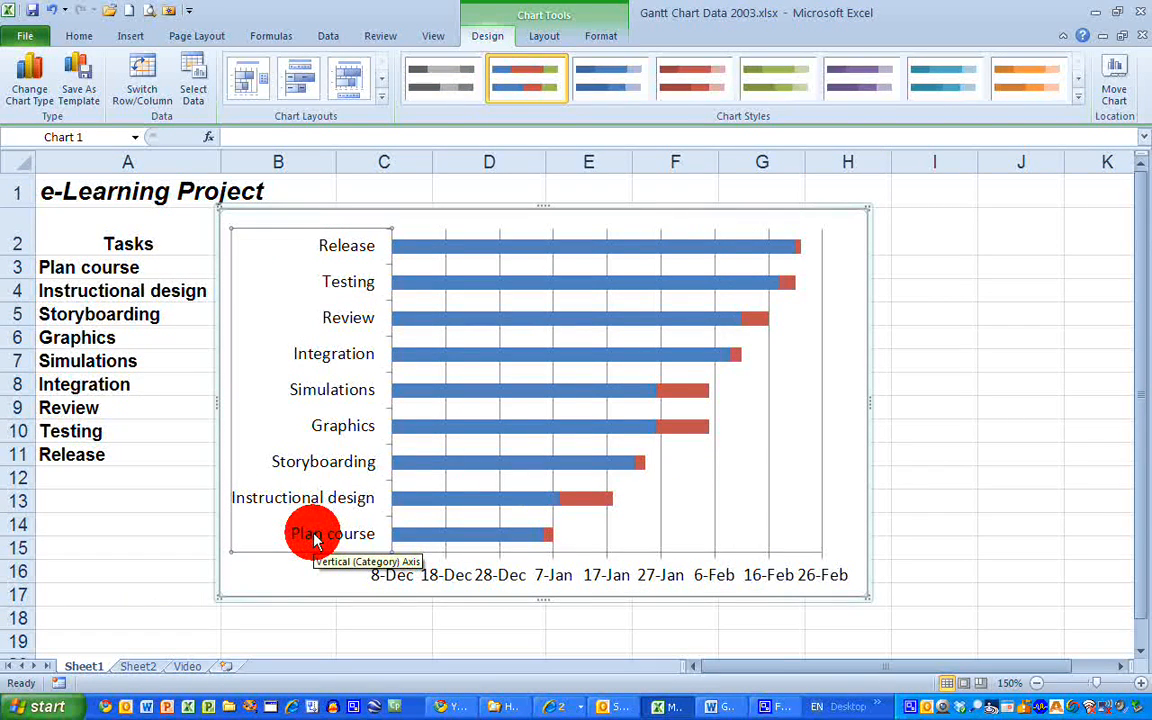
{"action": "mouse_move", "coordinate": [304, 532]}
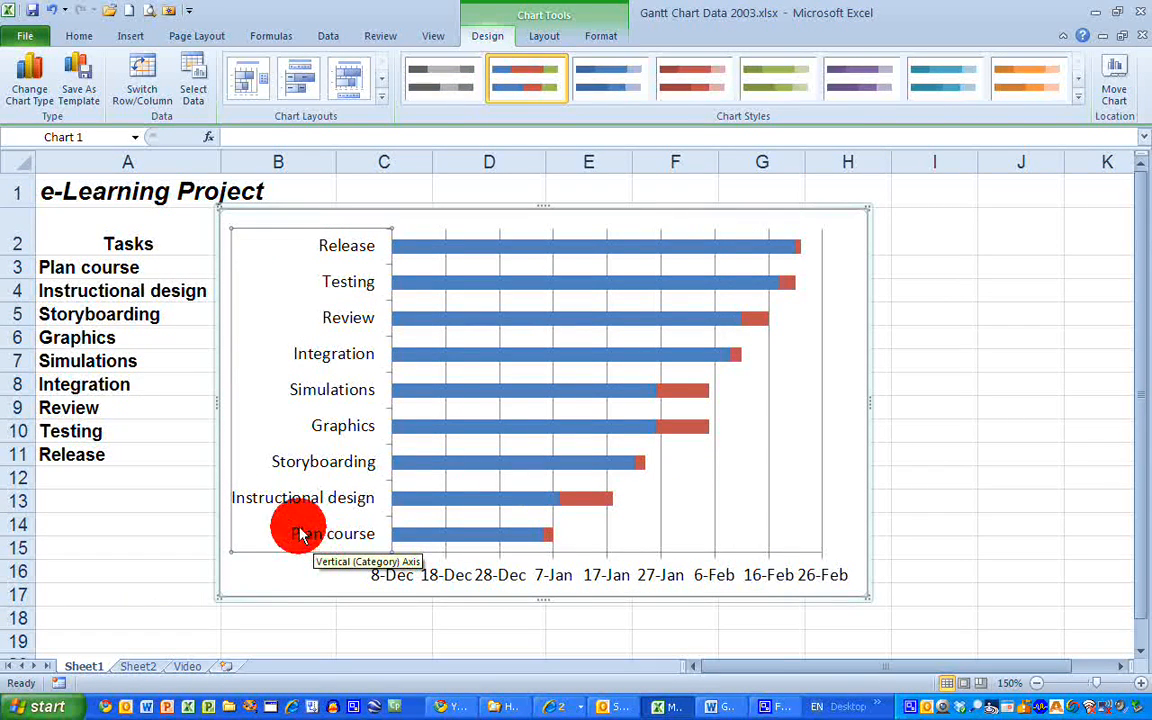
{"action": "mouse_move", "coordinate": [340, 360]}
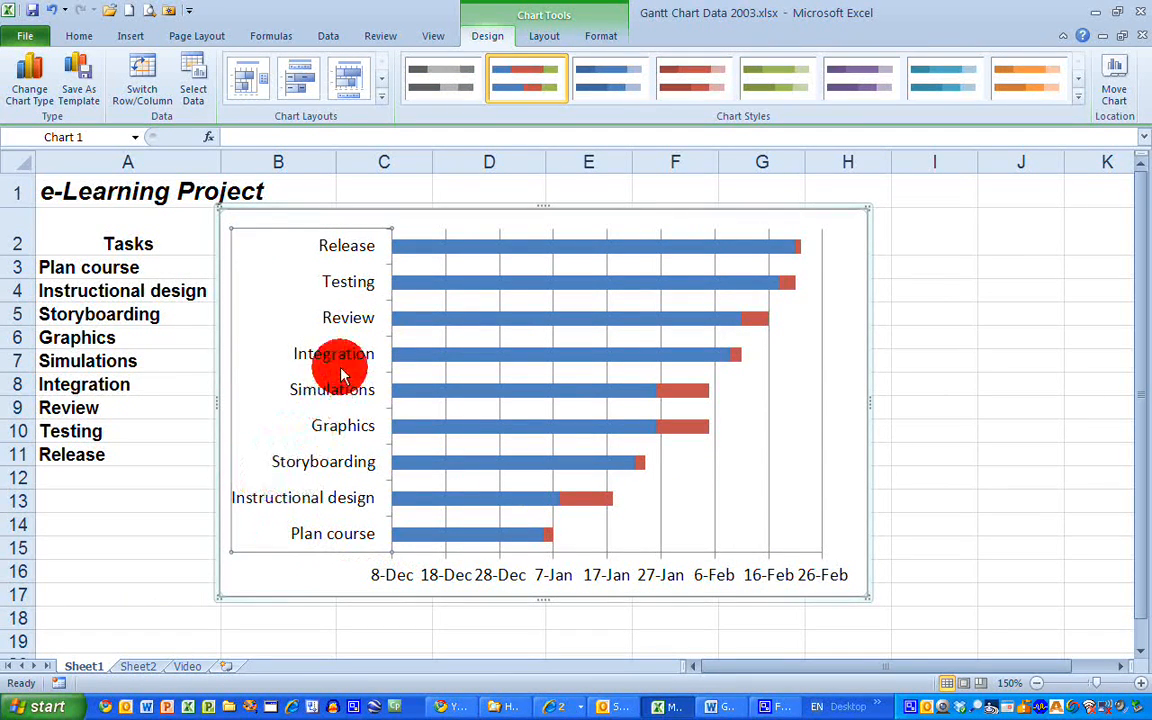
{"action": "mouse_move", "coordinate": [288, 328]}
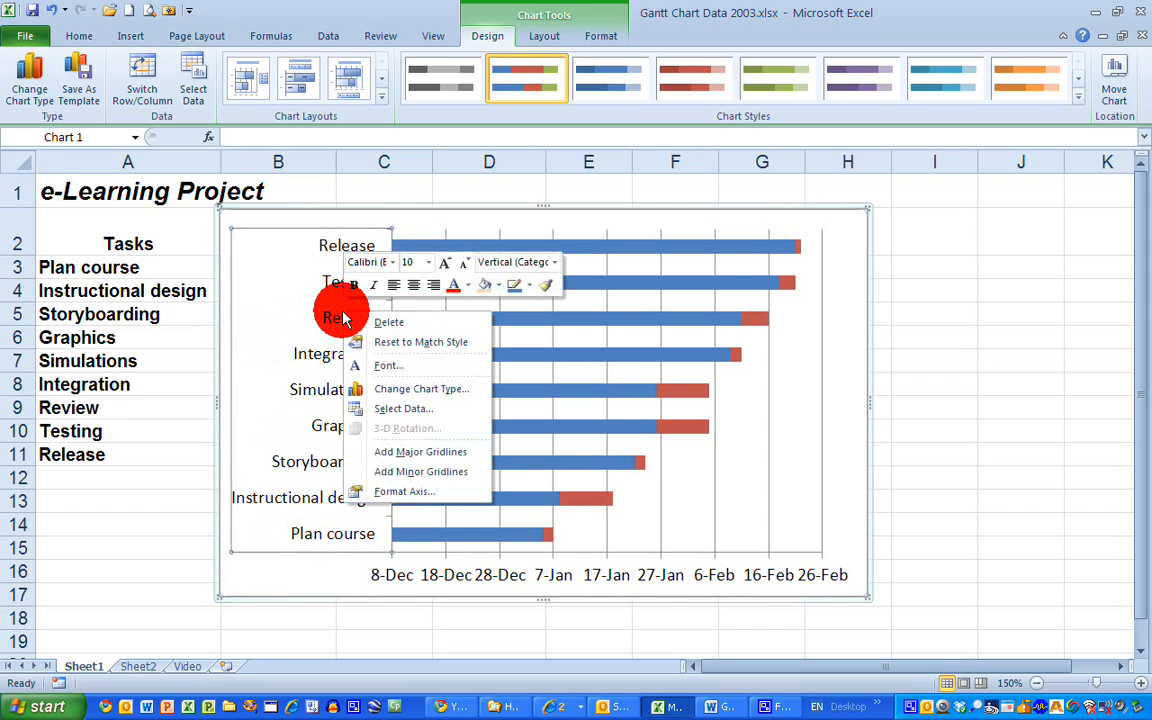
{"action": "mouse_move", "coordinate": [416, 492]}
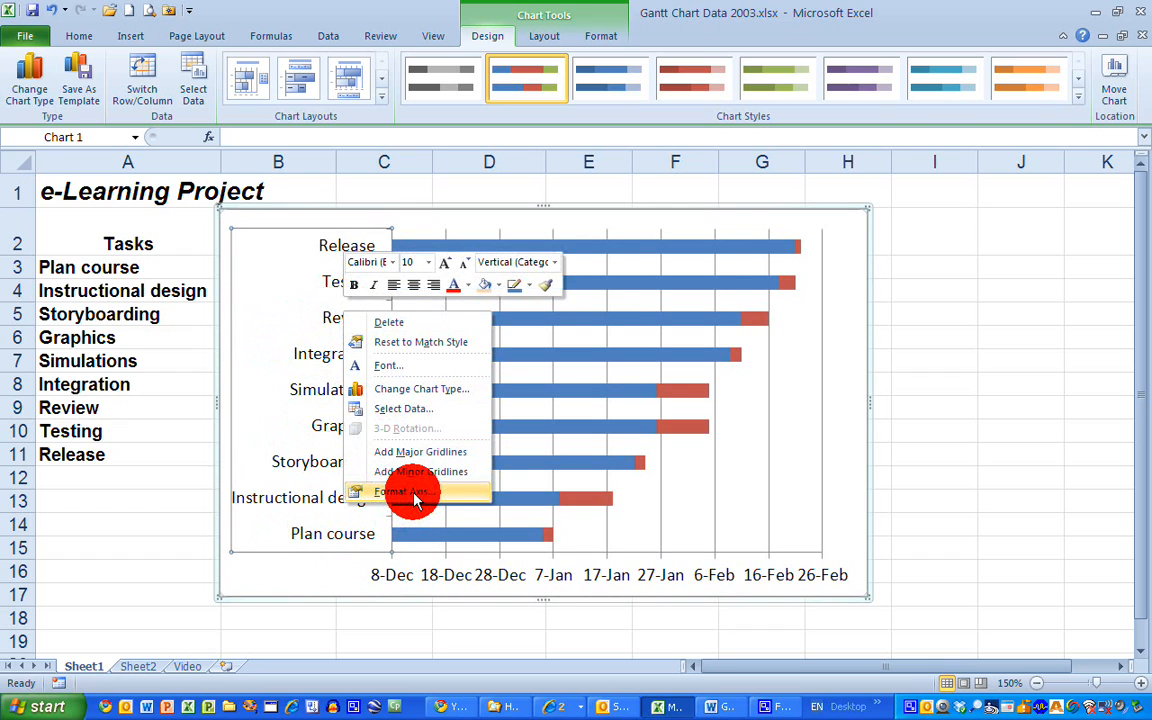
- Format the task axis with Categories in reverse order so Plan course is at the top
{"action": "left_click", "coordinate": [400, 492]}
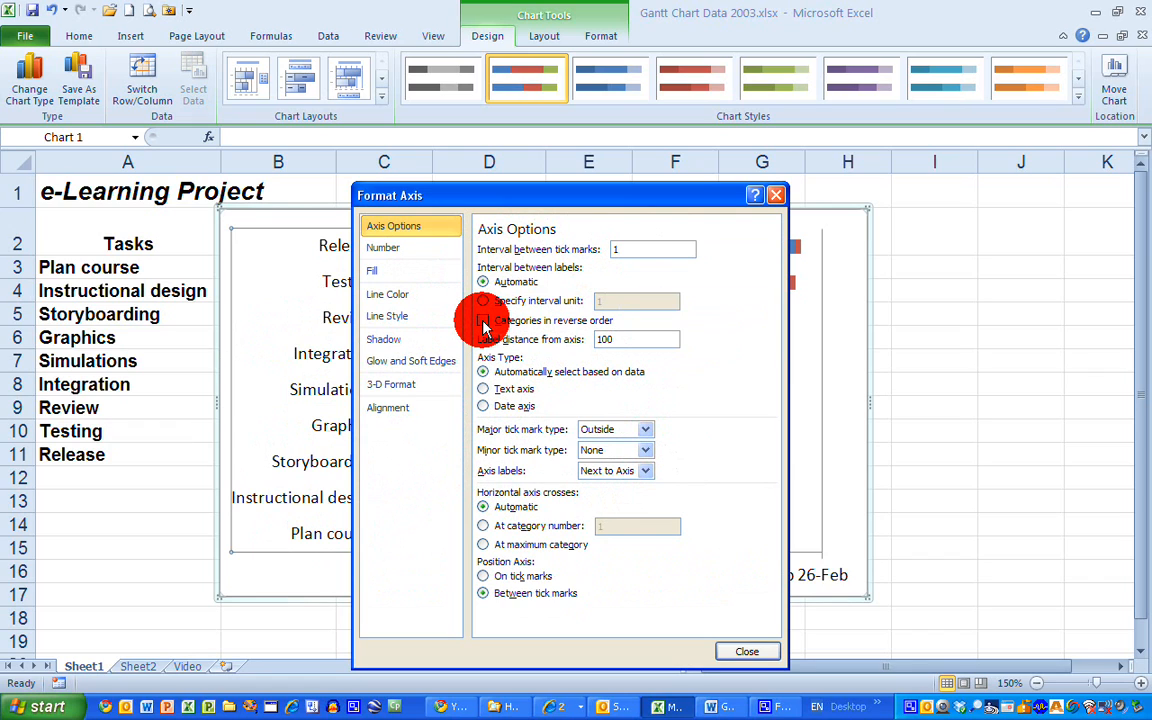
{"action": "left_click", "coordinate": [484, 320]}
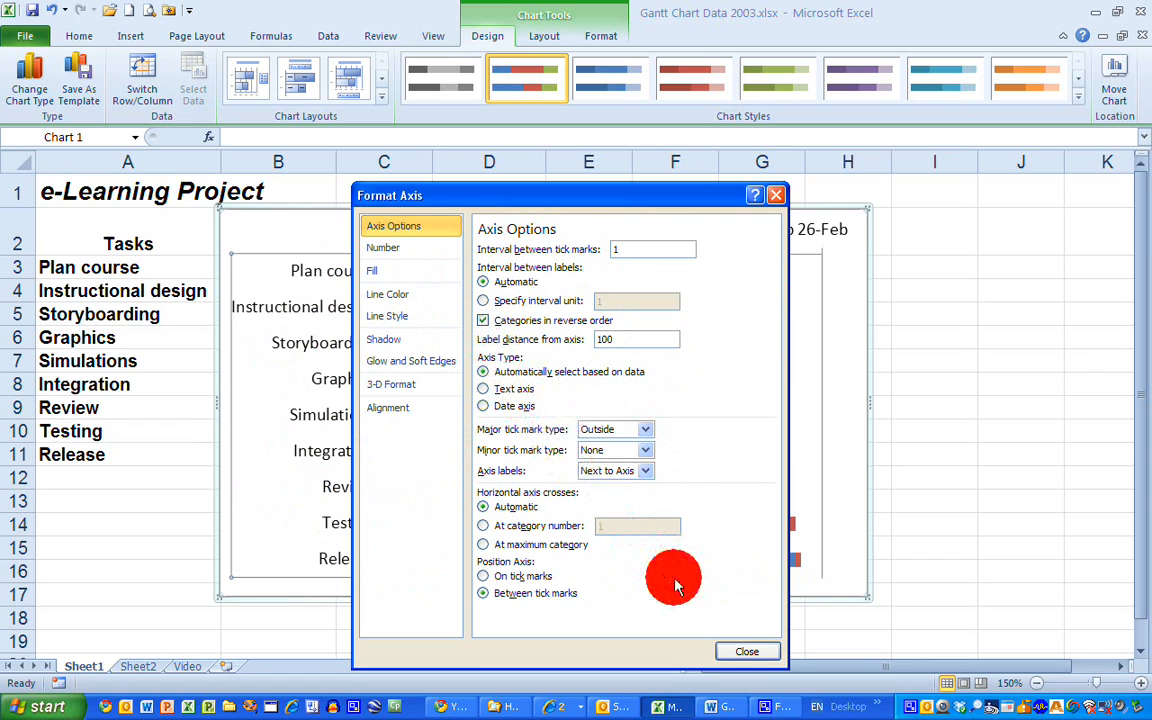
{"action": "left_click", "coordinate": [748, 652]}
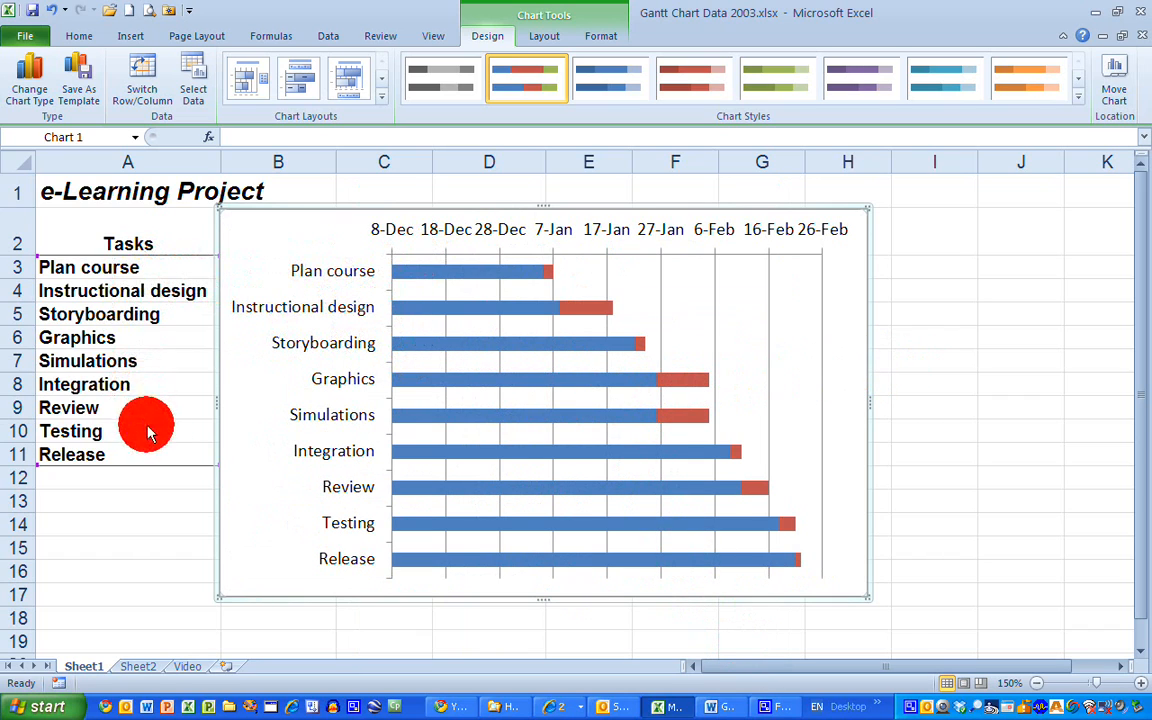
{"action": "mouse_move", "coordinate": [292, 414]}
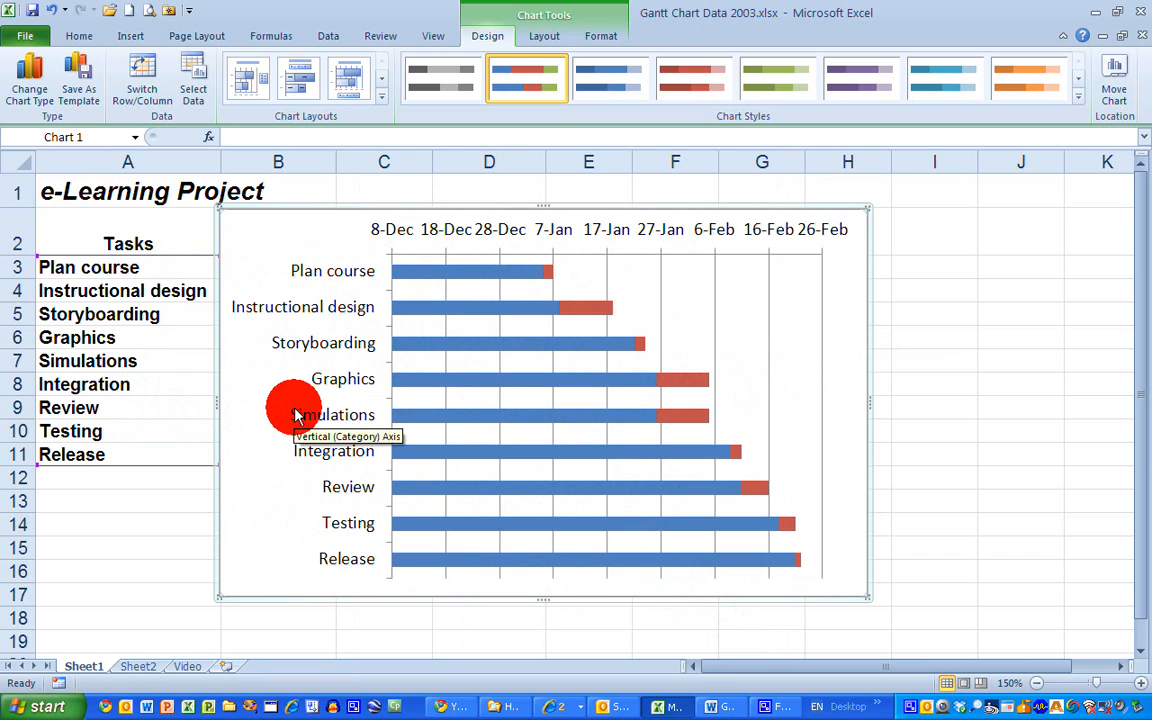
- Format the Start Date series with No fill and No line so its bars disappear
{"action": "left_click", "coordinate": [470, 270]}
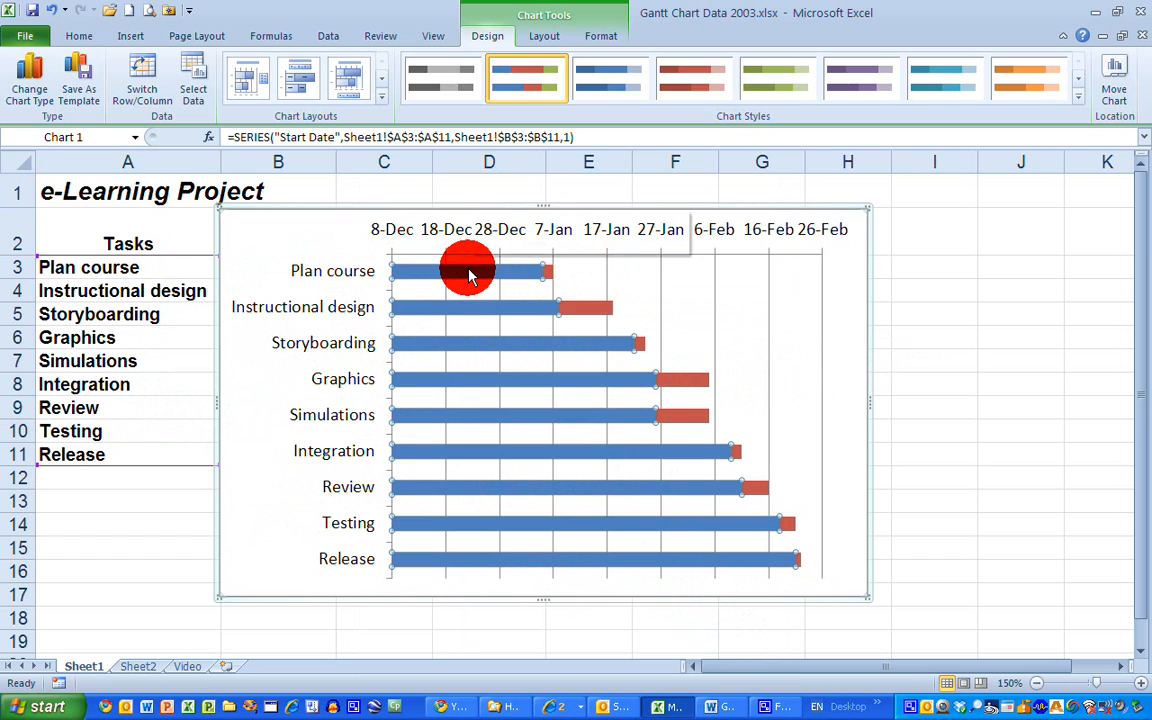
{"action": "right_click", "coordinate": [470, 272]}
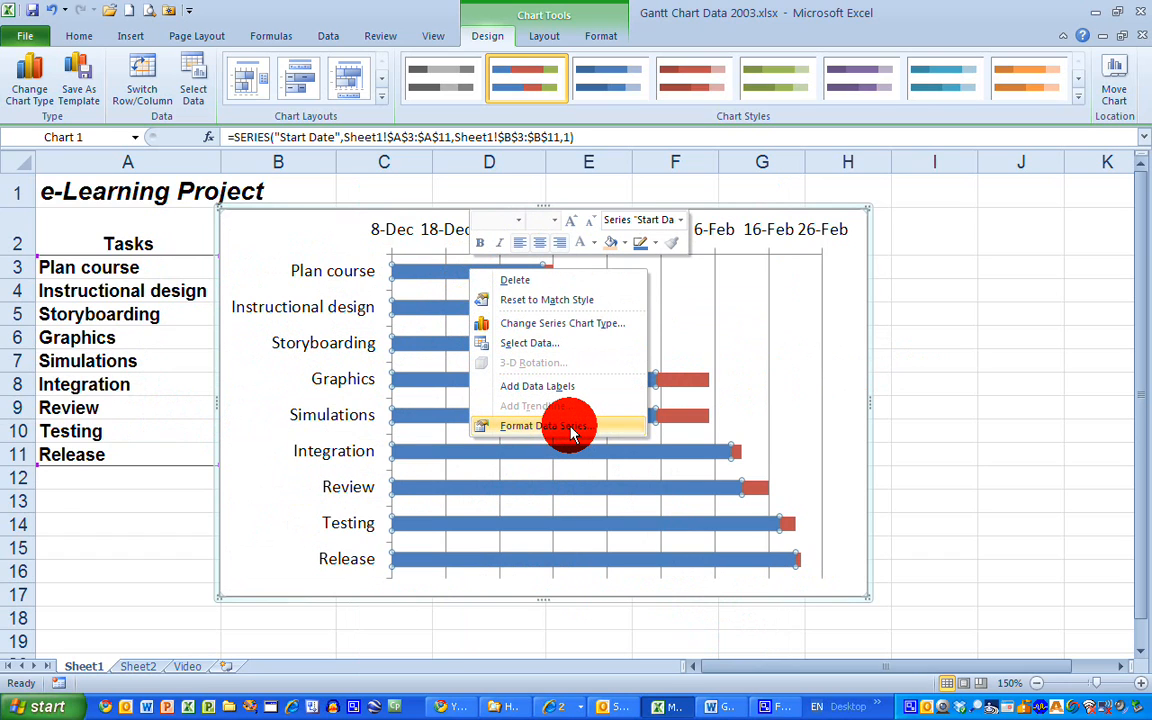
{"action": "left_click", "coordinate": [542, 426]}
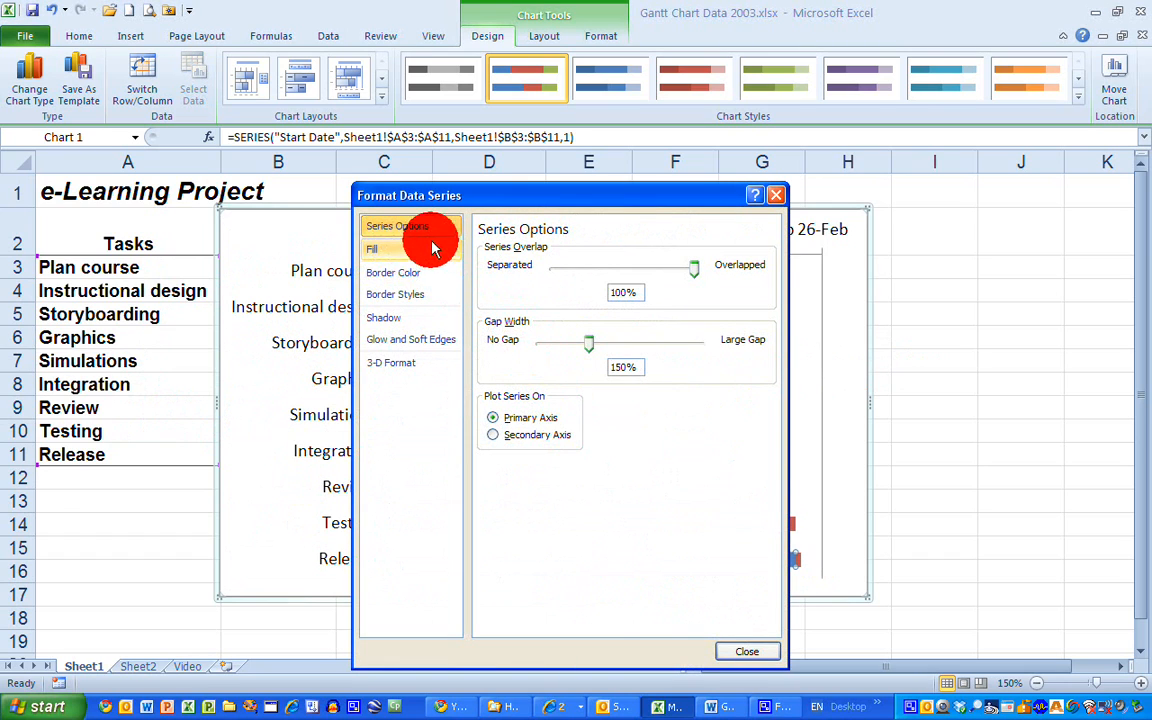
{"action": "left_click", "coordinate": [372, 248]}
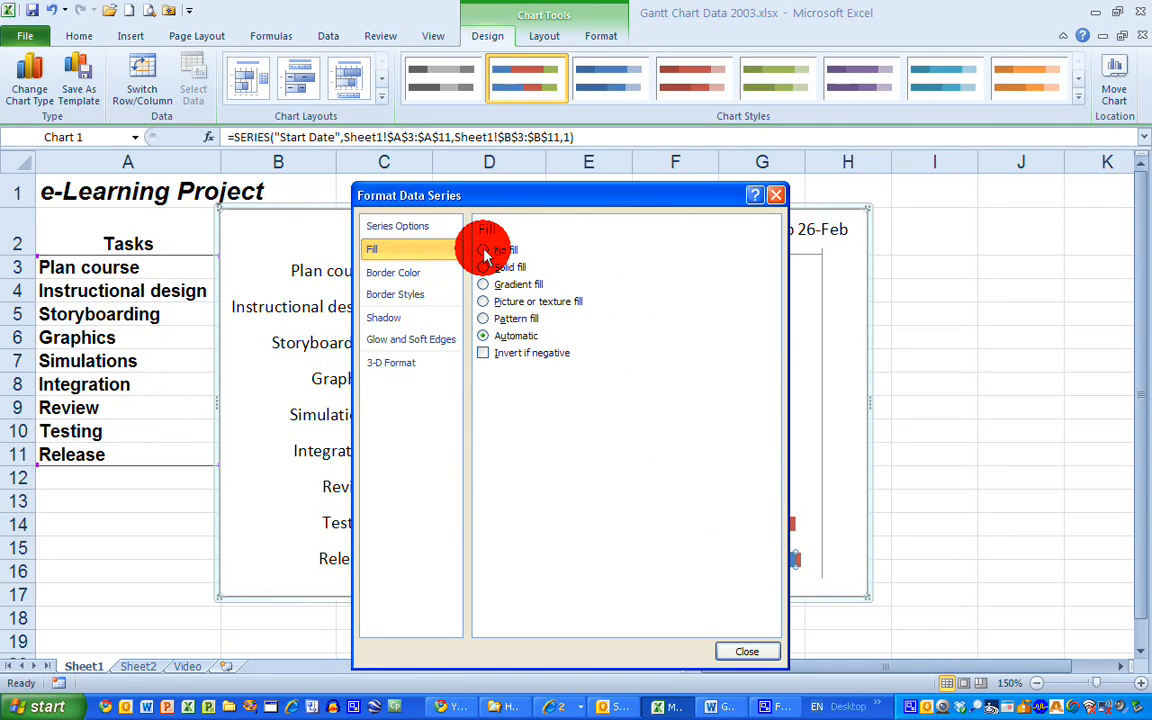
{"action": "left_click", "coordinate": [392, 272]}
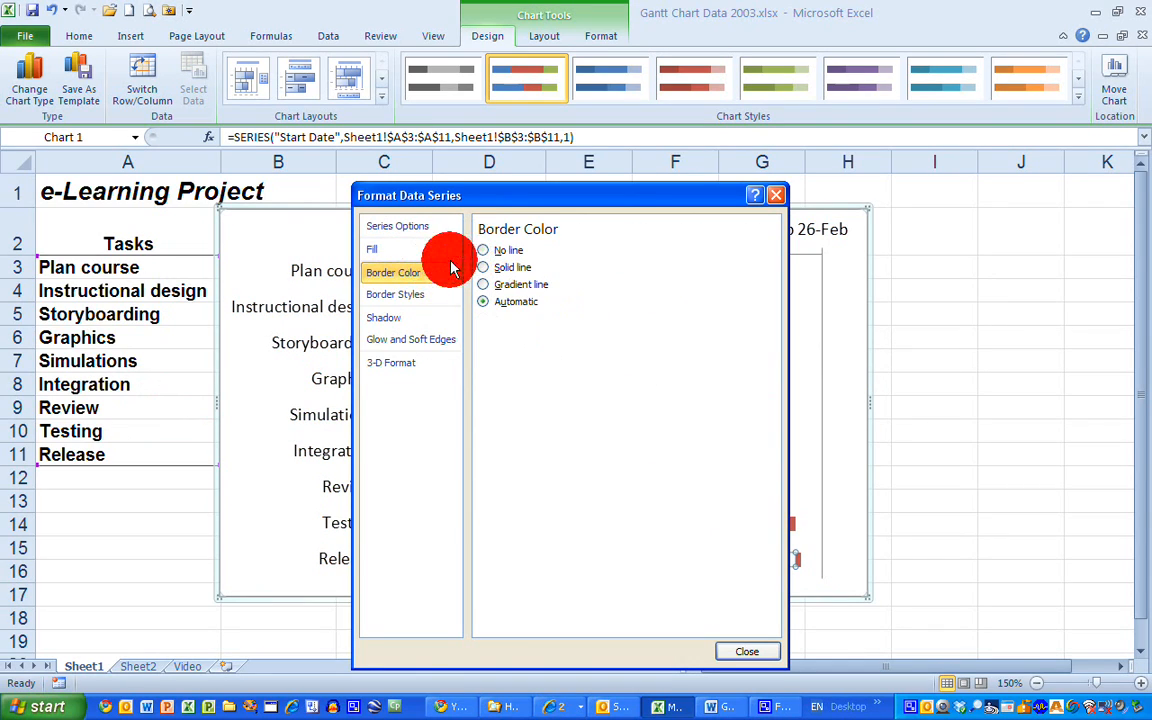
{"action": "left_click", "coordinate": [484, 250]}
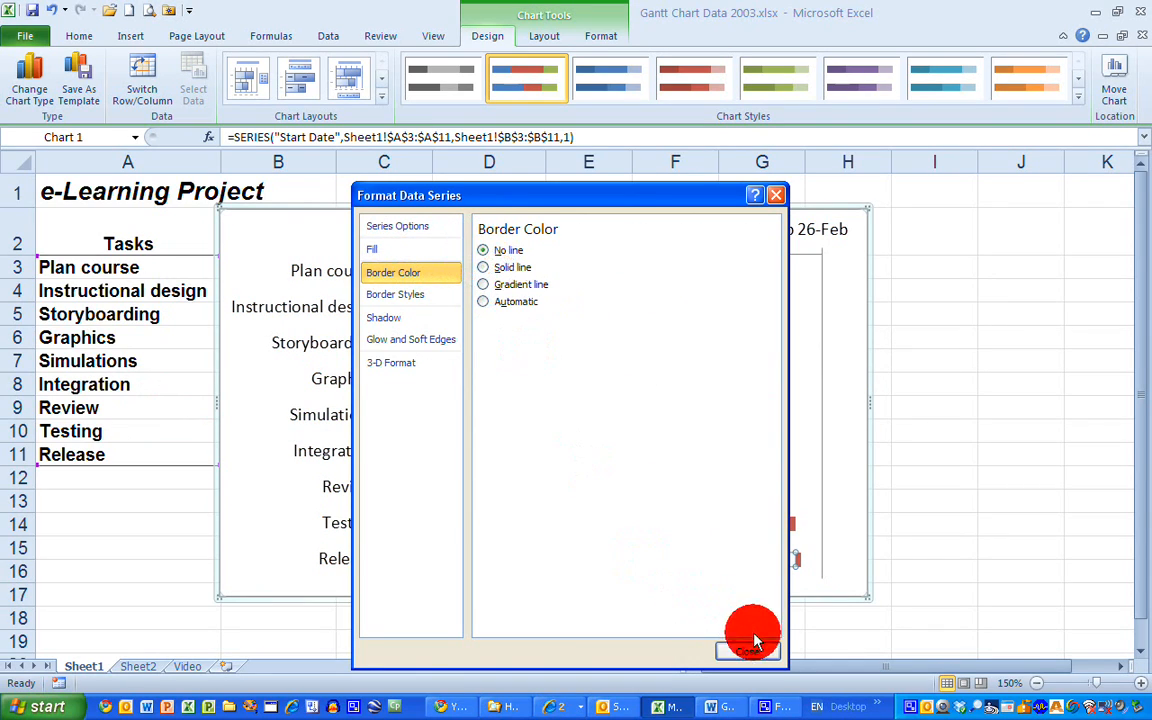
{"action": "left_click", "coordinate": [748, 652]}
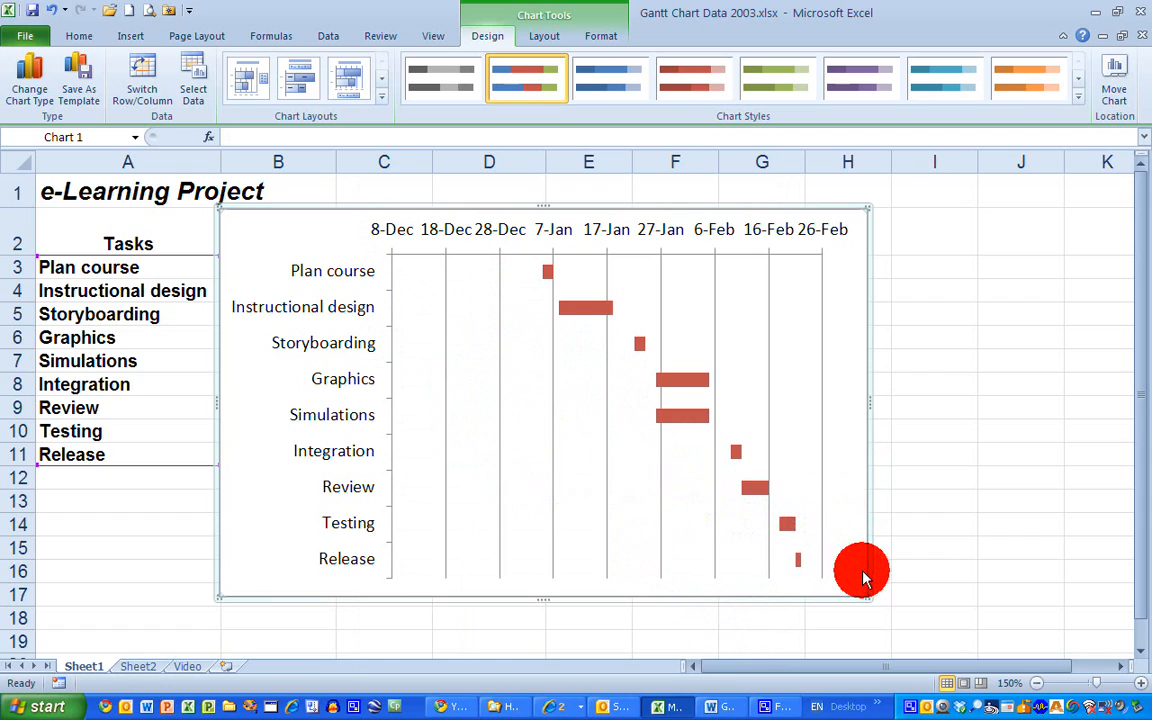
{"action": "mouse_move", "coordinate": [764, 516]}
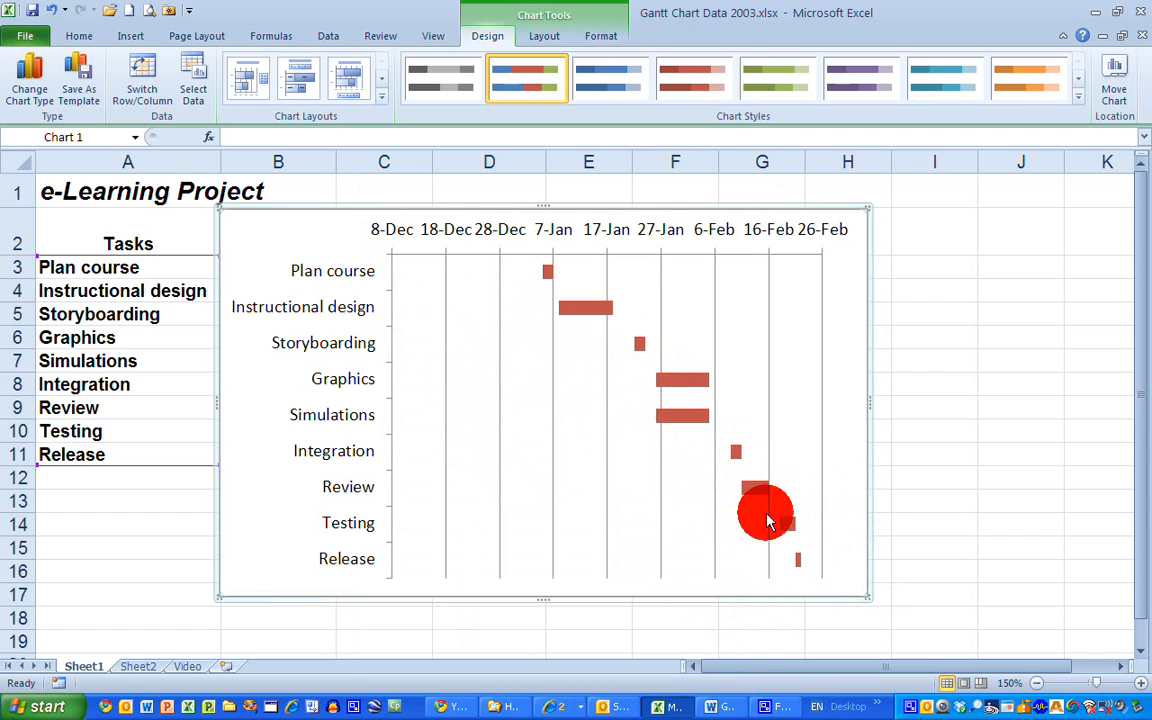
{"action": "mouse_move", "coordinate": [784, 584]}
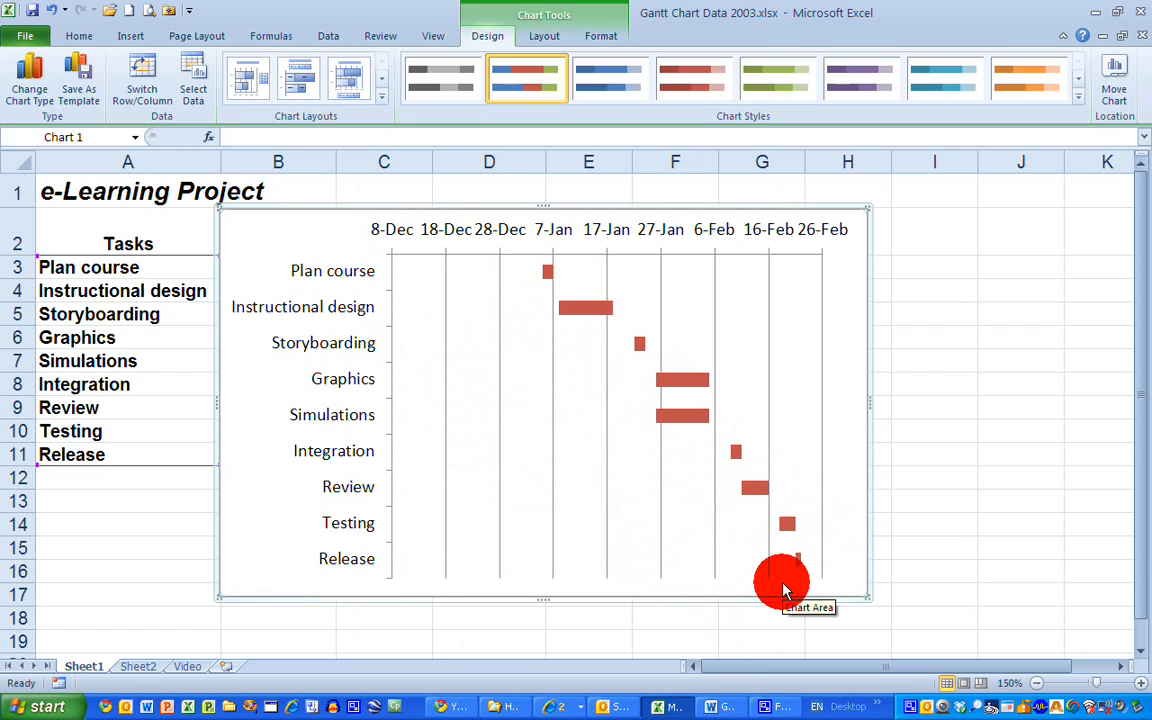
{"action": "mouse_move", "coordinate": [450, 206]}
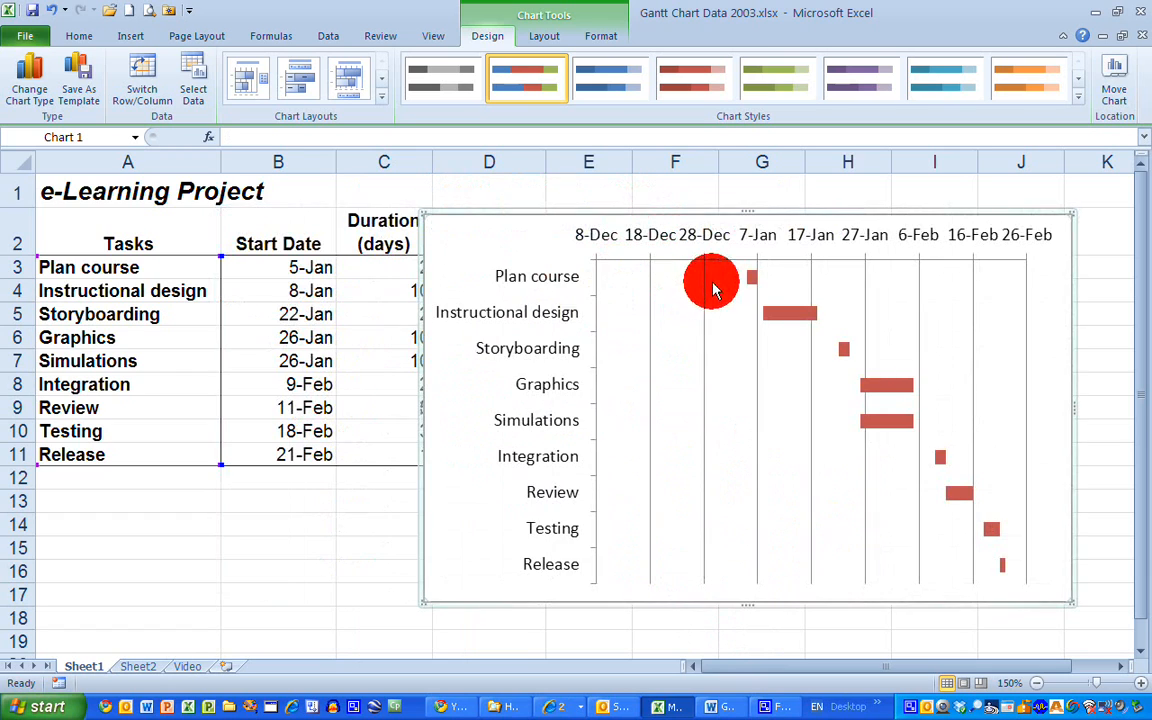
{"action": "mouse_move", "coordinate": [652, 280]}
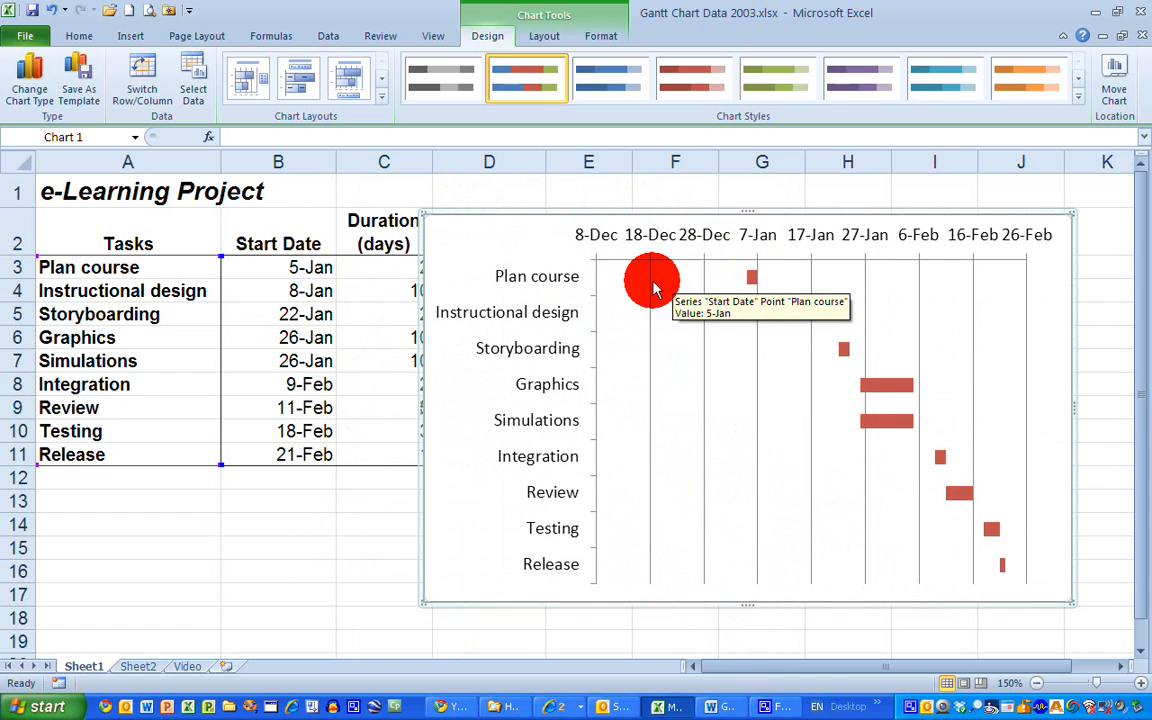
{"action": "mouse_move", "coordinate": [550, 210]}
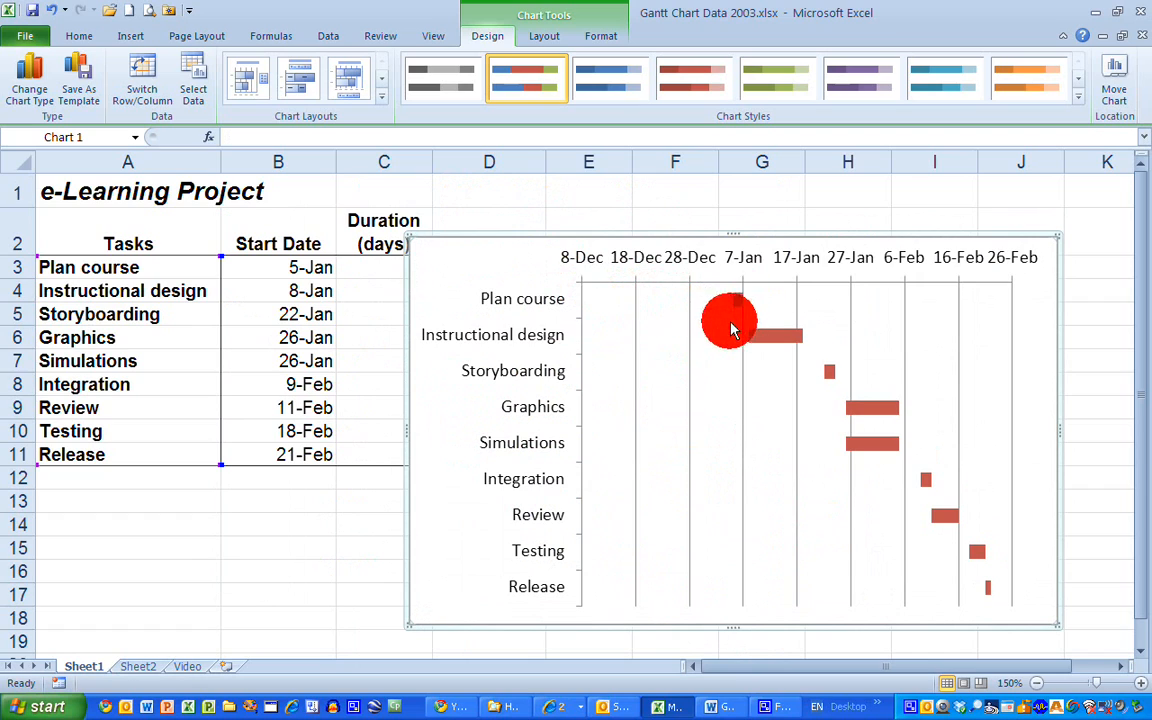
{"action": "mouse_move", "coordinate": [710, 320]}
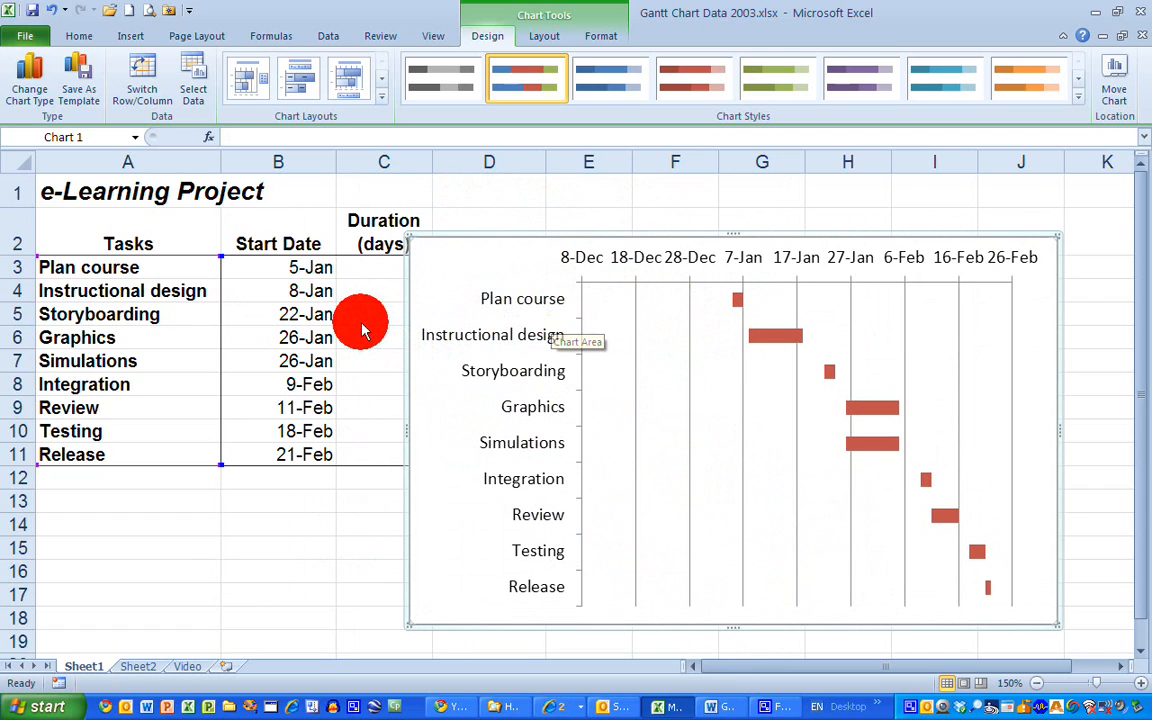
{"action": "mouse_move", "coordinate": [196, 304]}
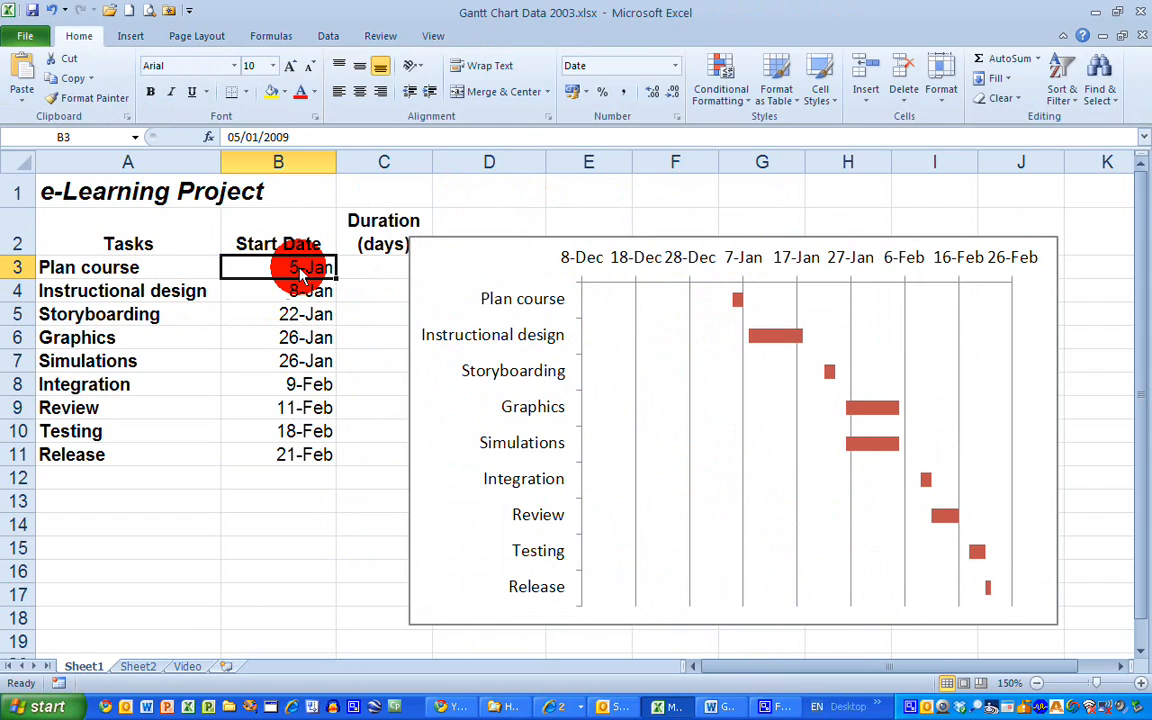
{"action": "right_click", "coordinate": [304, 268]}
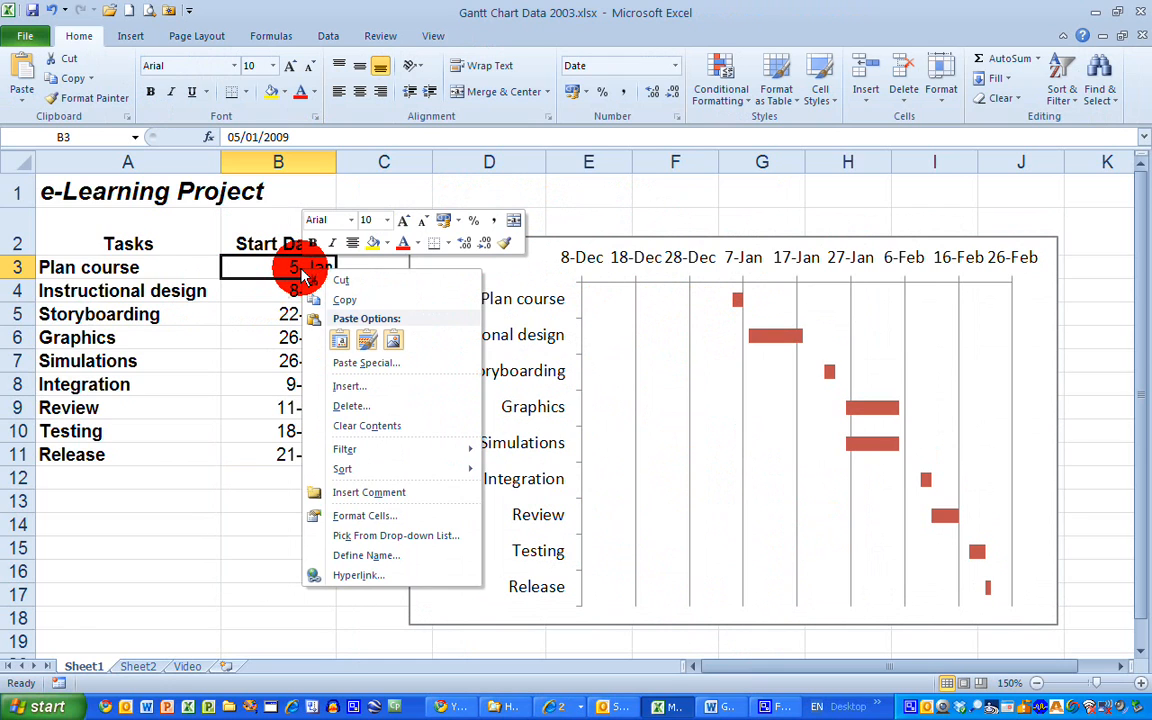
{"action": "mouse_move", "coordinate": [380, 516]}
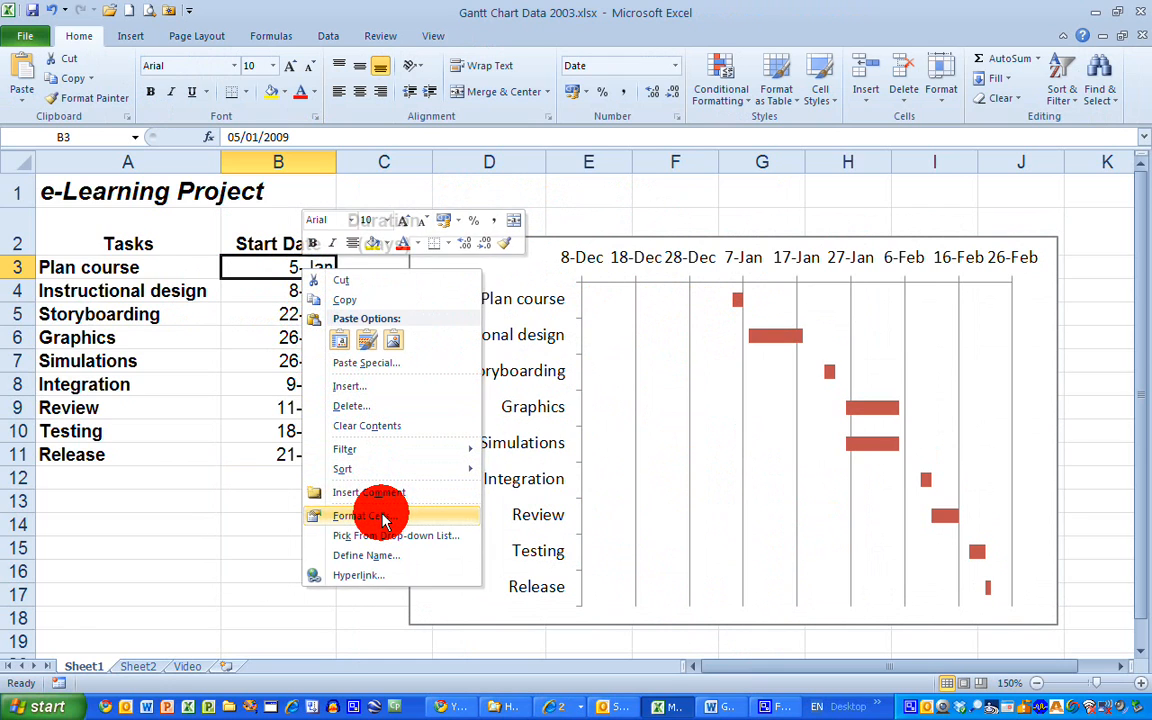
{"action": "left_click", "coordinate": [360, 516]}
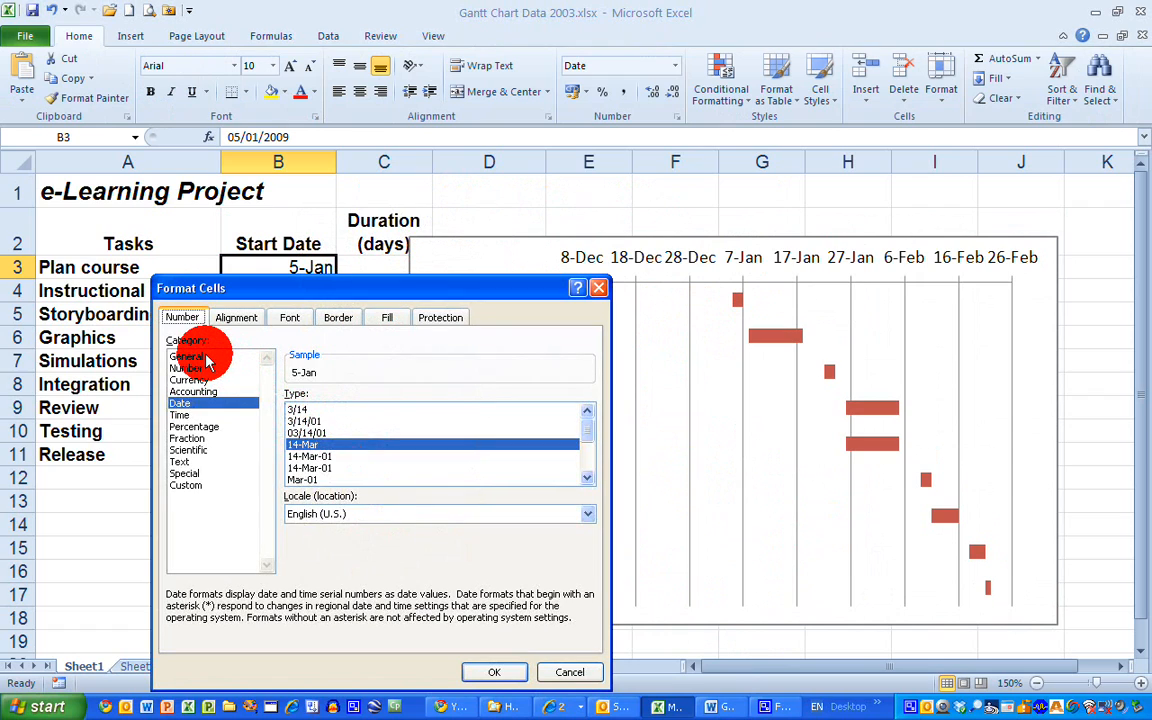
{"action": "left_click", "coordinate": [186, 356]}
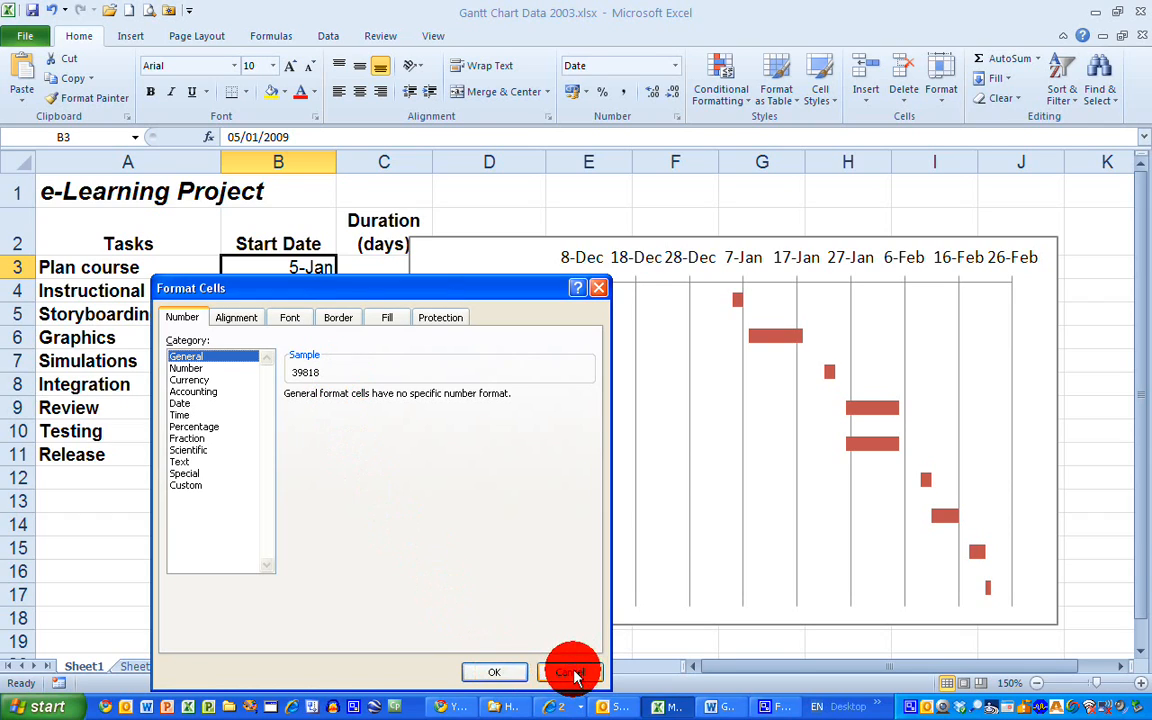
{"action": "left_click", "coordinate": [572, 672]}
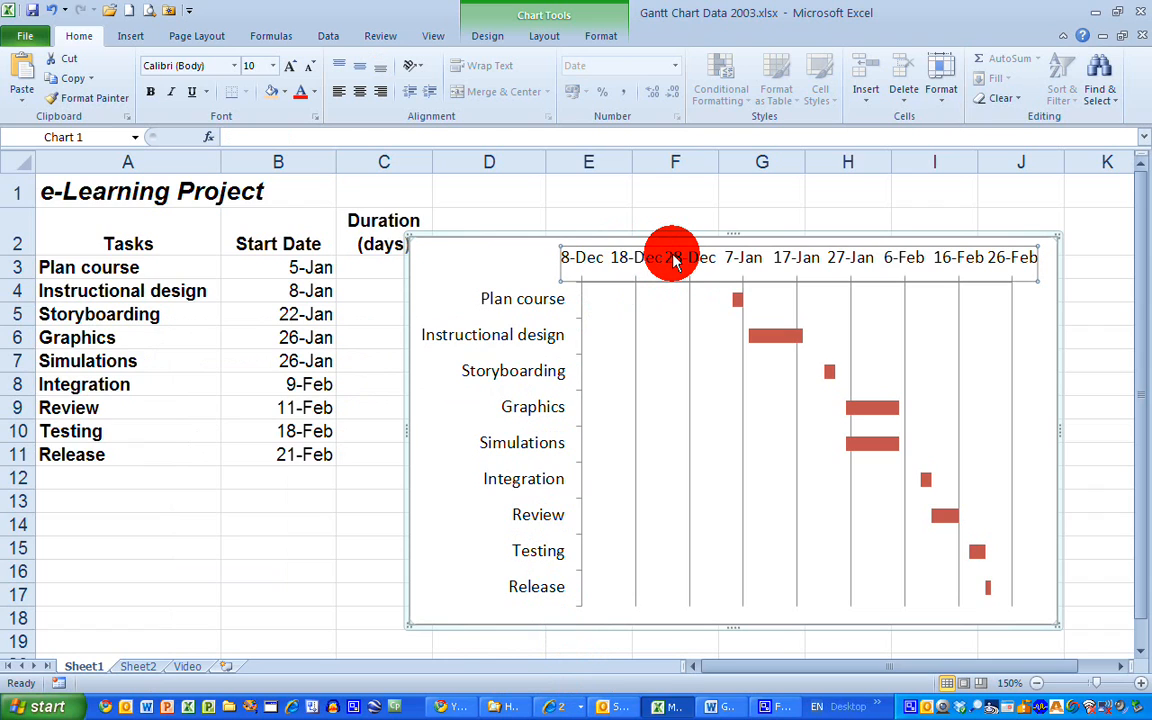
- Set the date axis Minimum to Fixed 39818 and Major unit to Fixed 7
{"action": "right_click", "coordinate": [676, 258]}
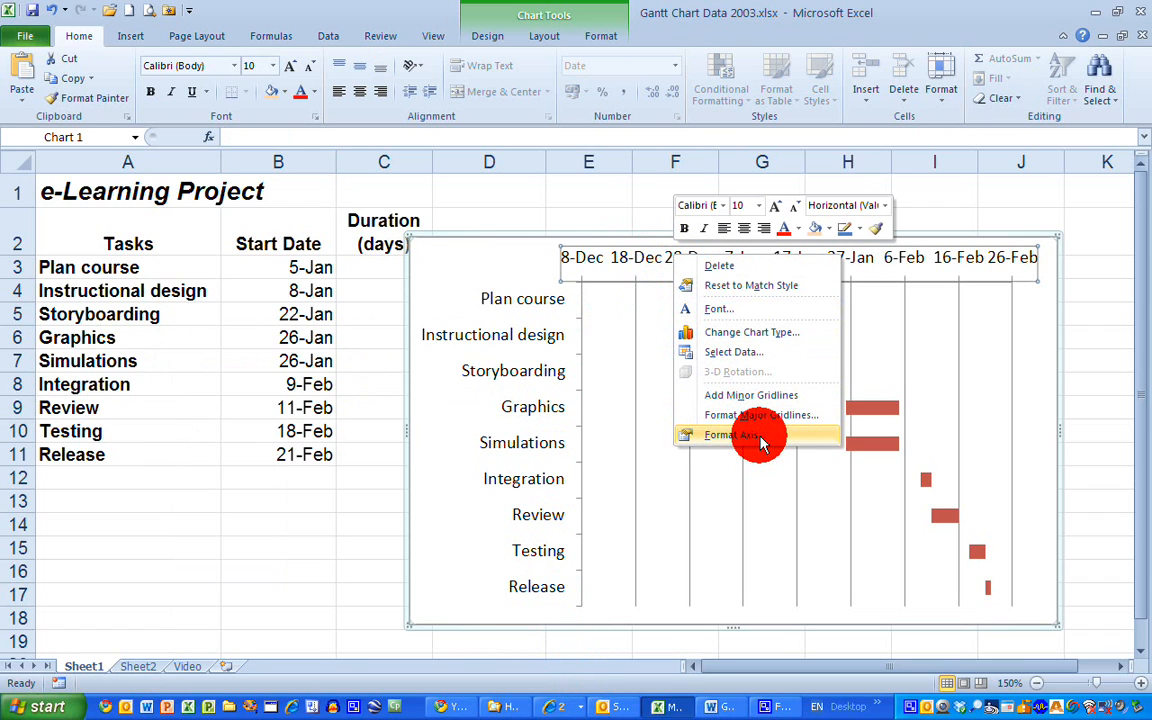
{"action": "left_click", "coordinate": [730, 434]}
{"action": "type", "text": "39818"}
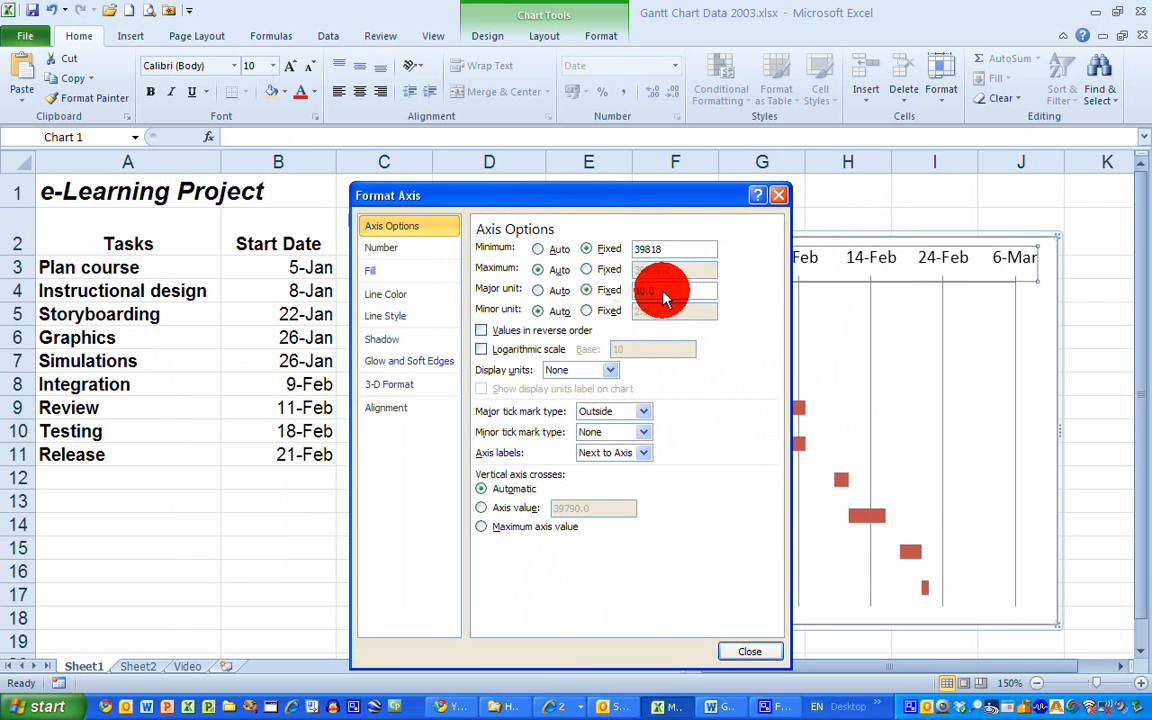
{"action": "left_click", "coordinate": [586, 290]}
{"action": "type", "text": "7"}
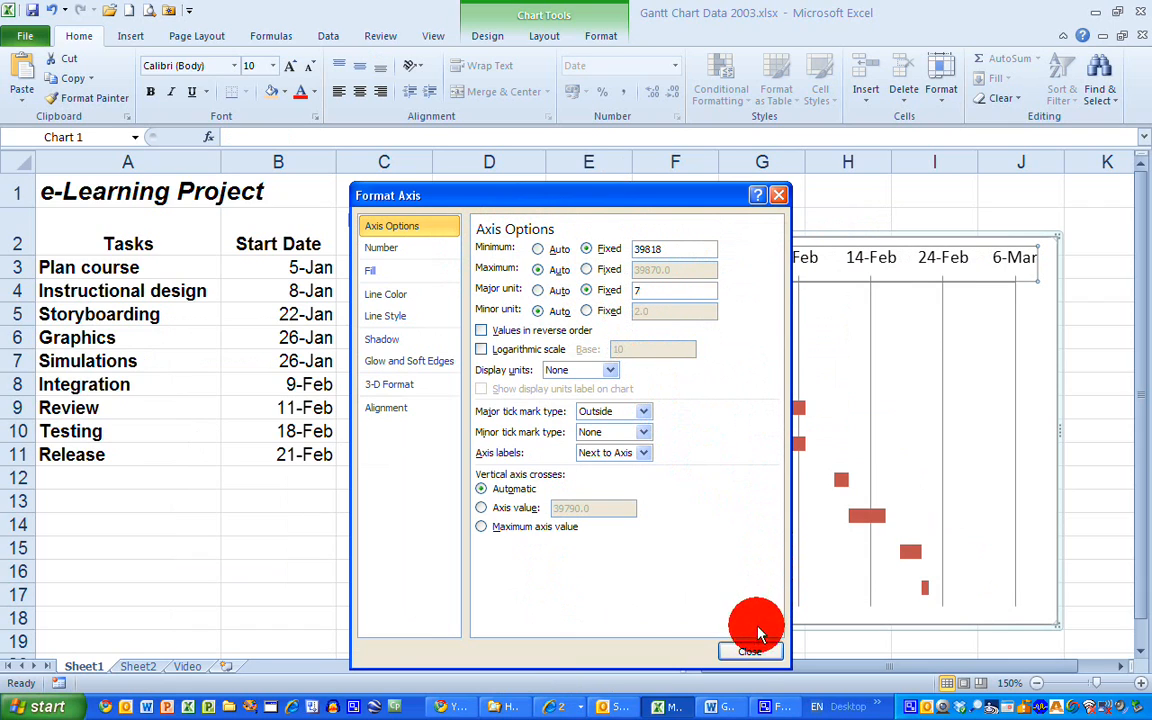
{"action": "left_click", "coordinate": [748, 652]}
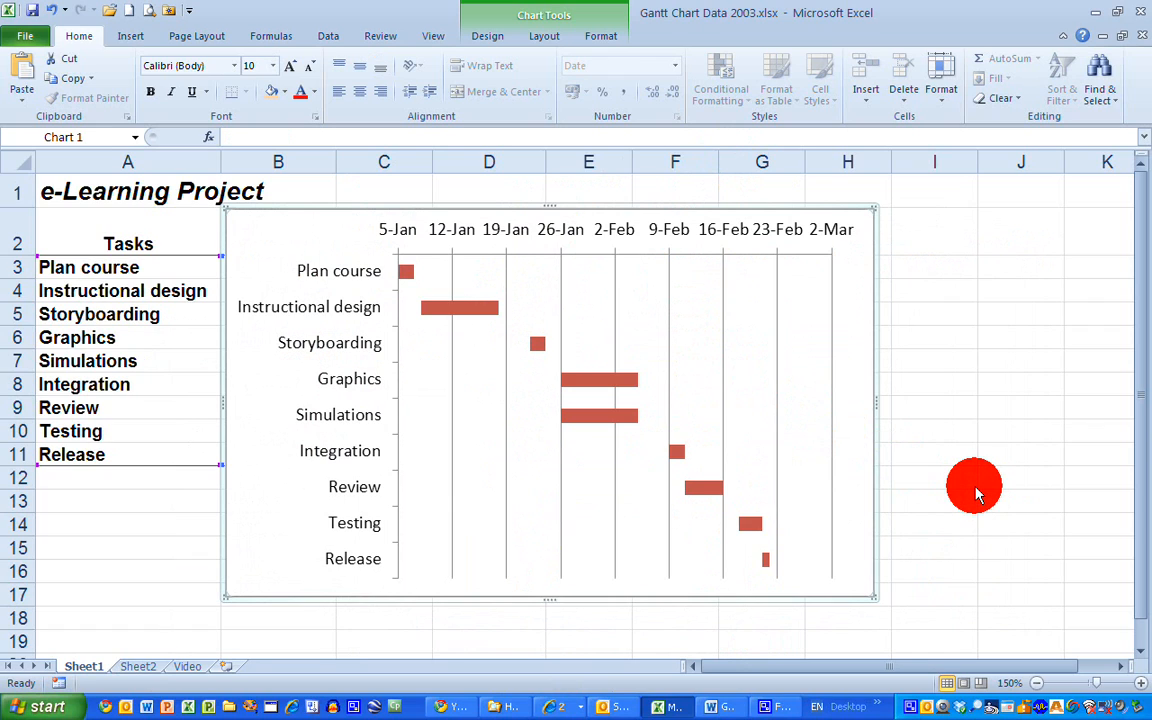
{"action": "mouse_move", "coordinate": [418, 276]}
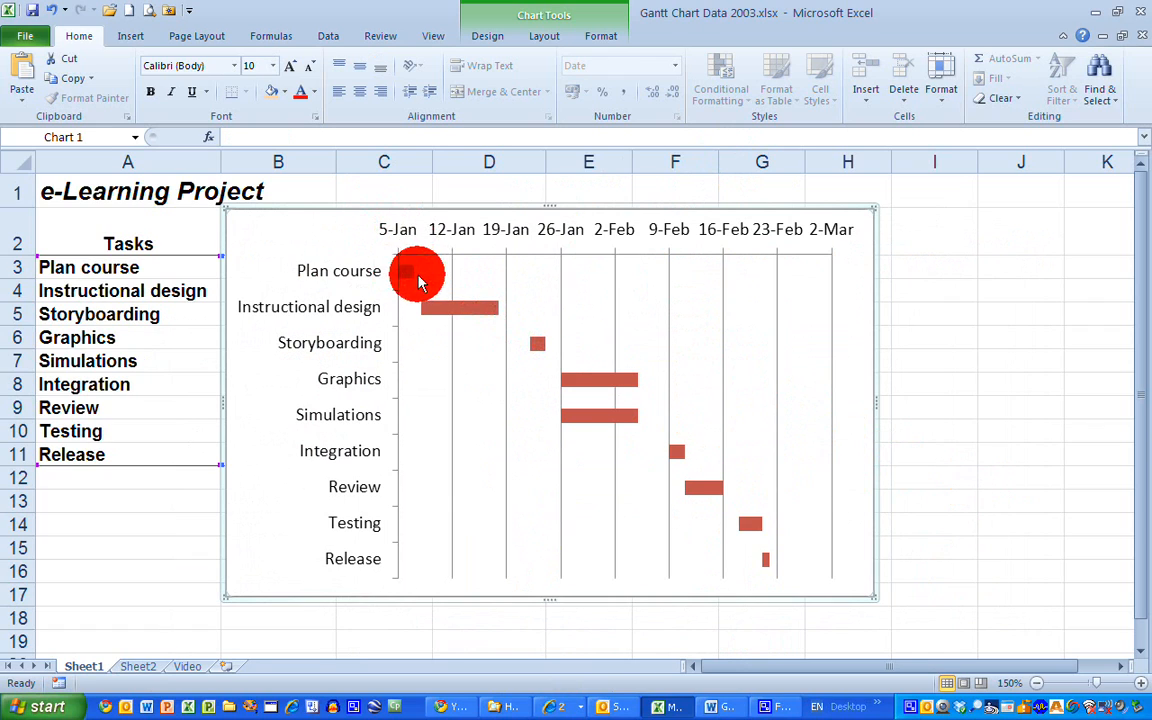
{"action": "mouse_move", "coordinate": [596, 460]}
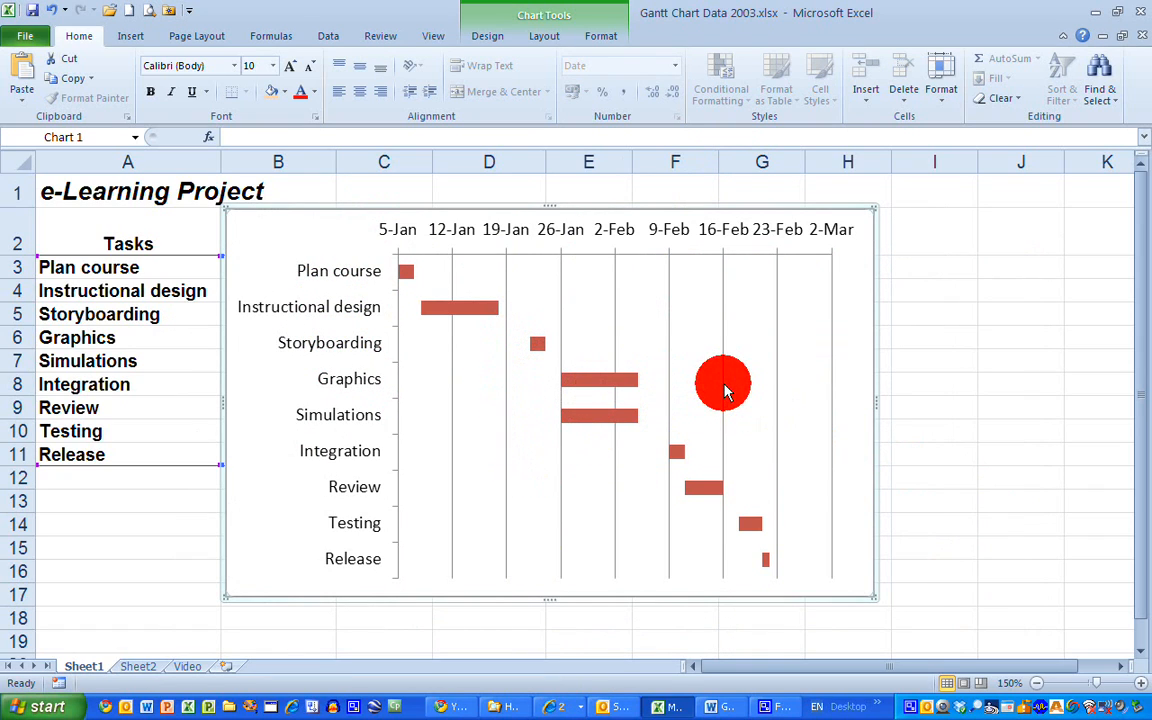
{"action": "mouse_move", "coordinate": [782, 388]}
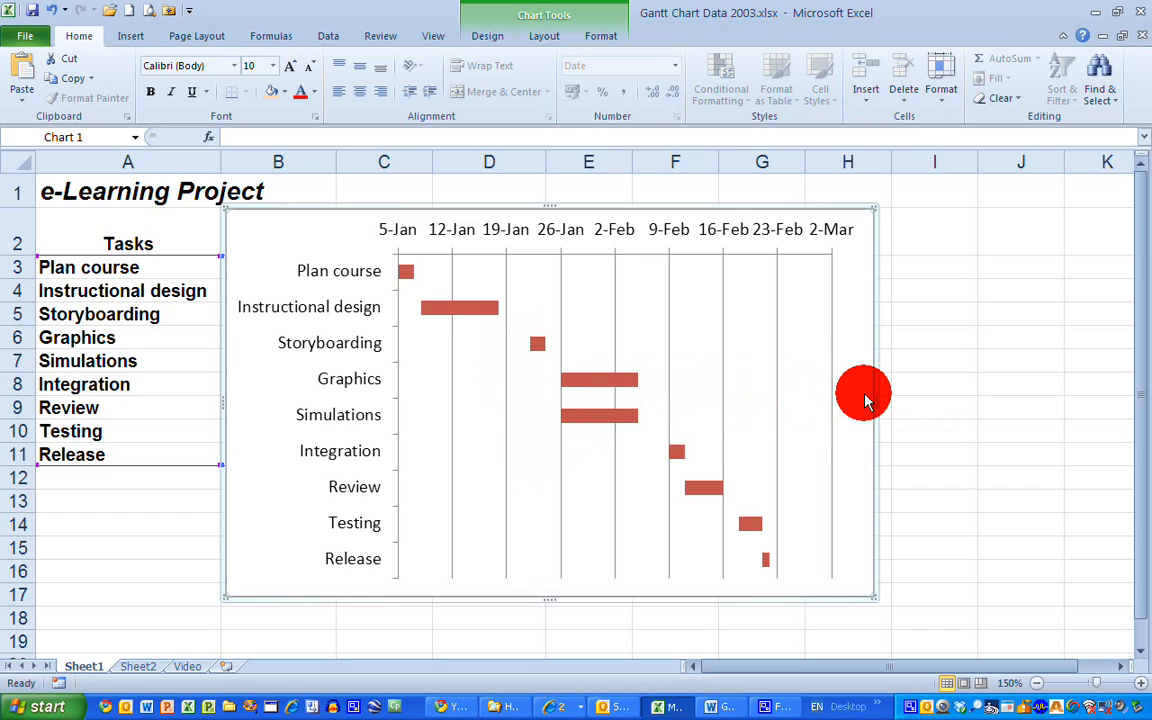
{"action": "mouse_move", "coordinate": [864, 400]}
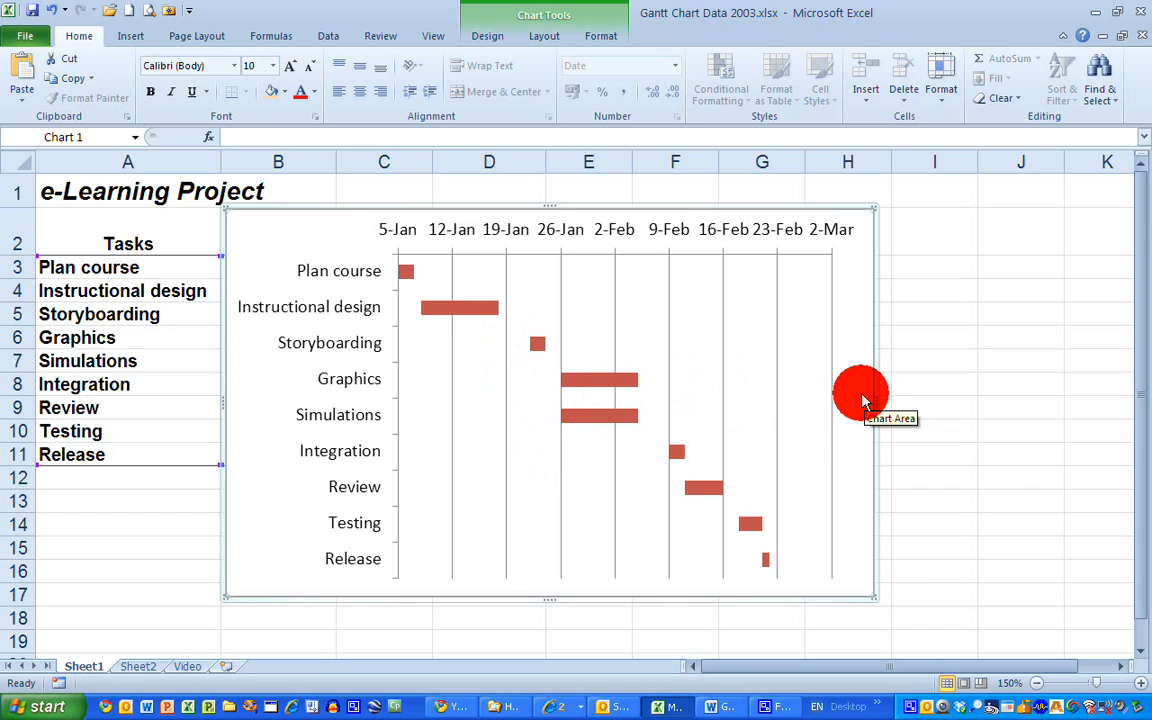